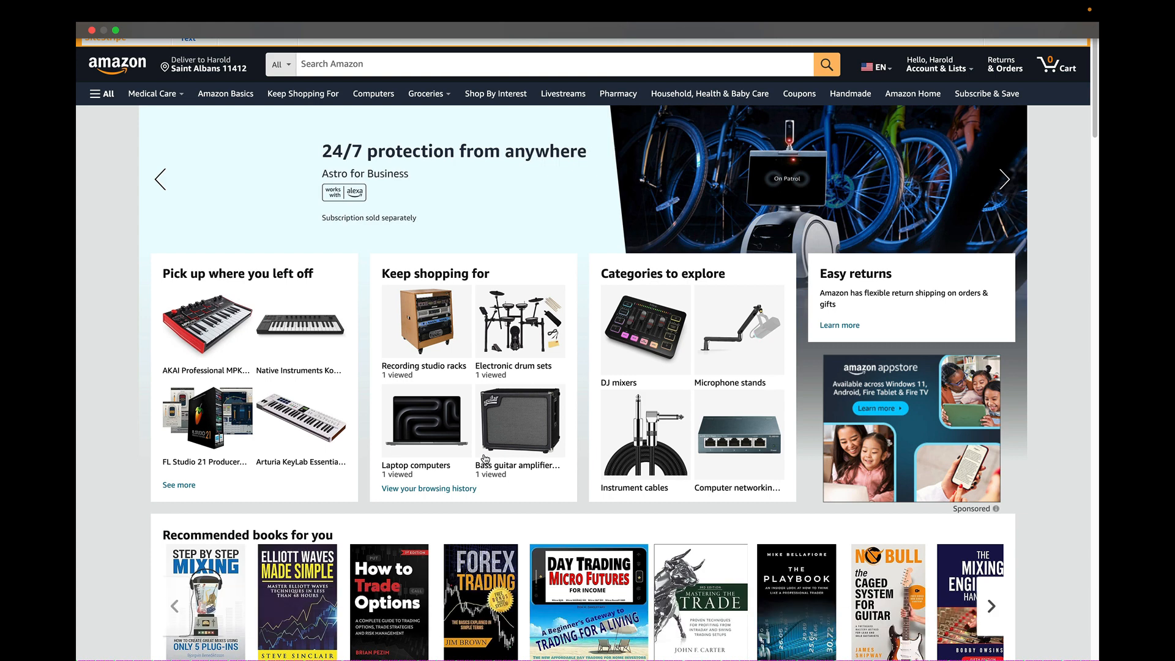
pyautogui.moveTo(401, 465)
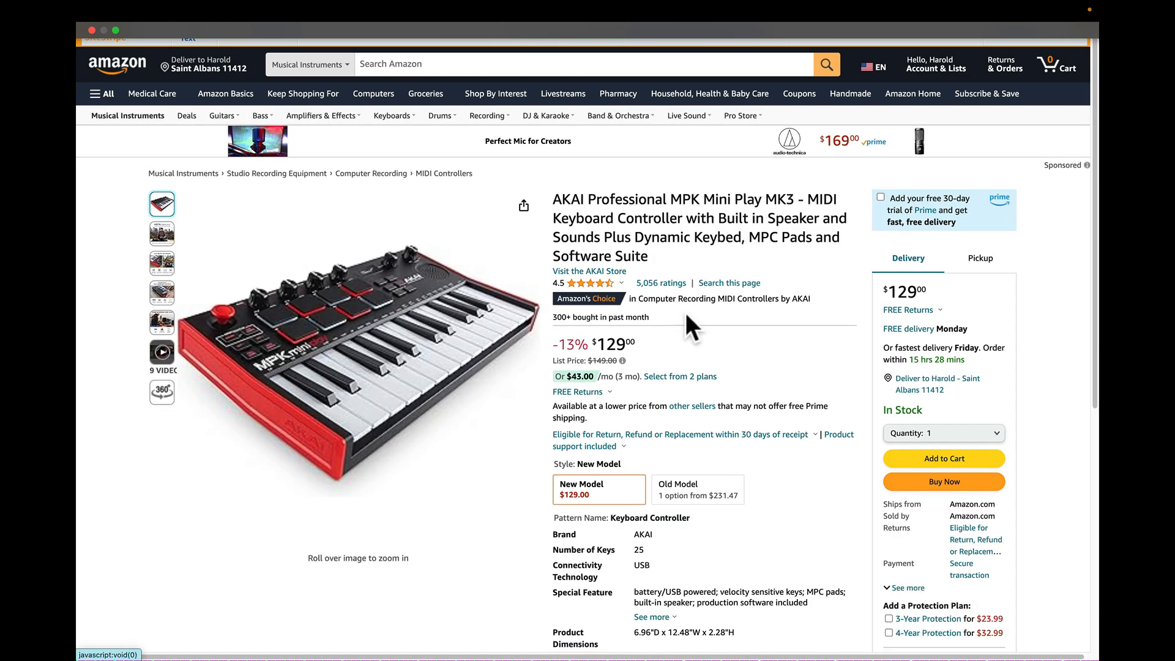
pyautogui.moveTo(710, 218)
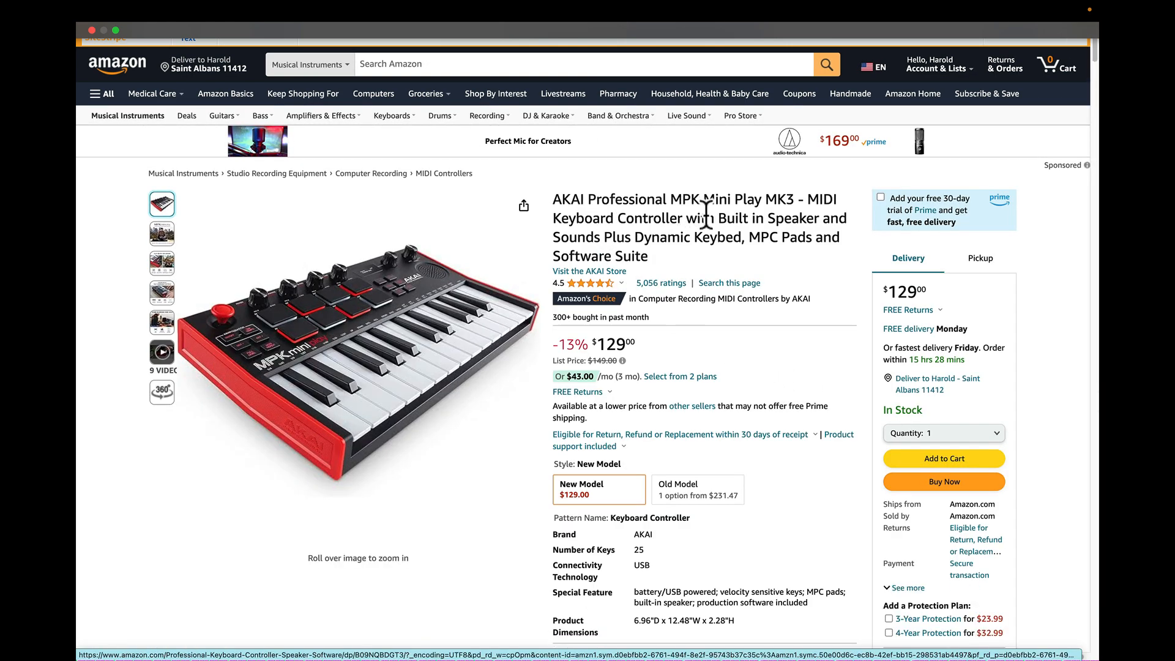
pyautogui.moveTo(733, 281)
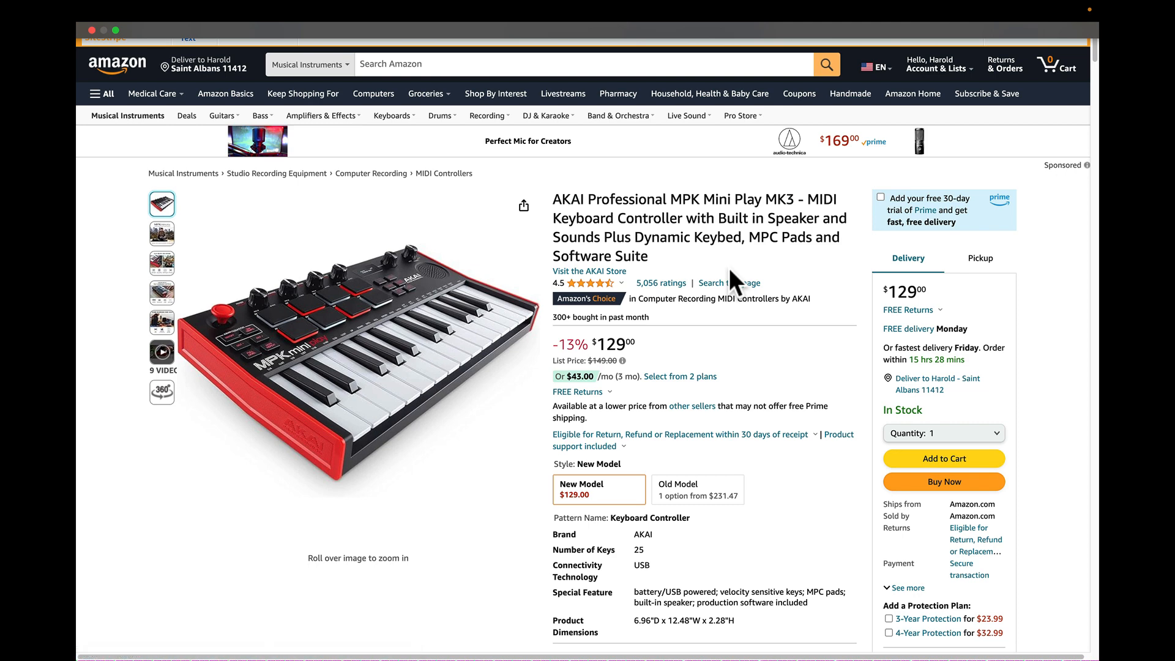
pyautogui.click(622, 361)
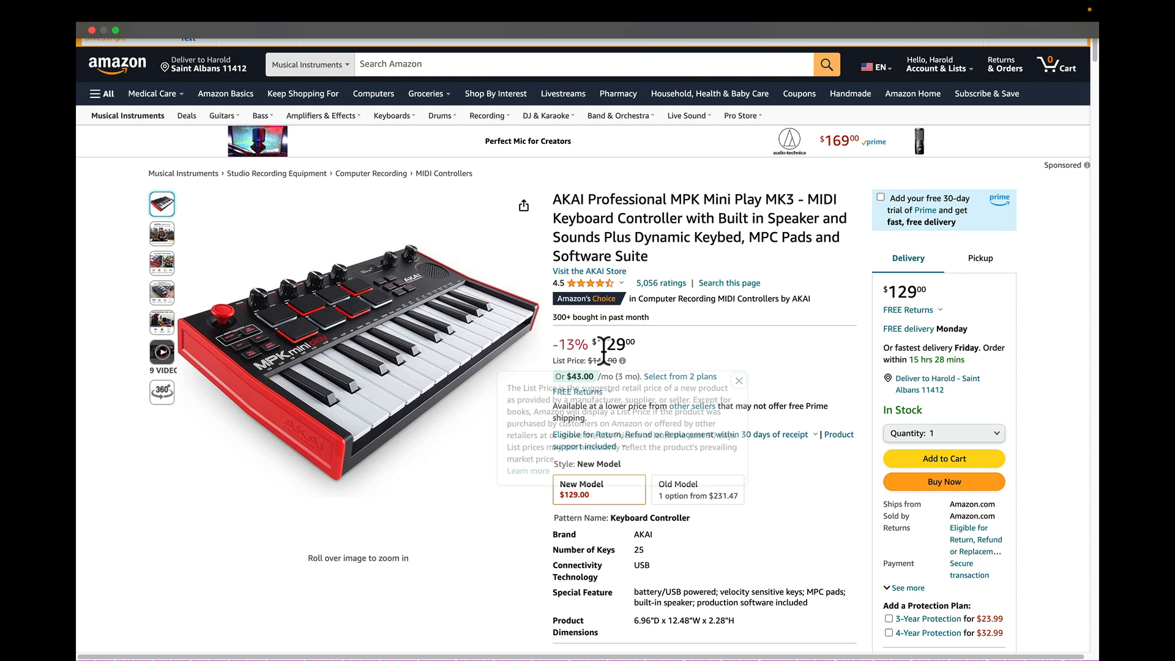
pyautogui.click(739, 381)
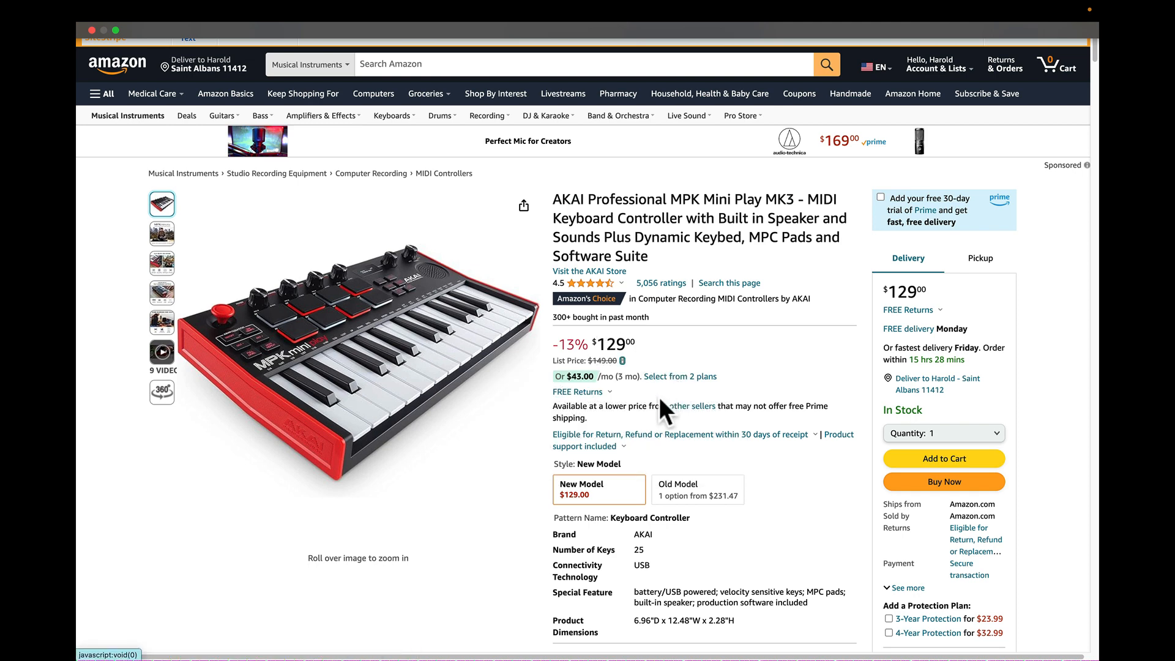
pyautogui.moveTo(610, 378)
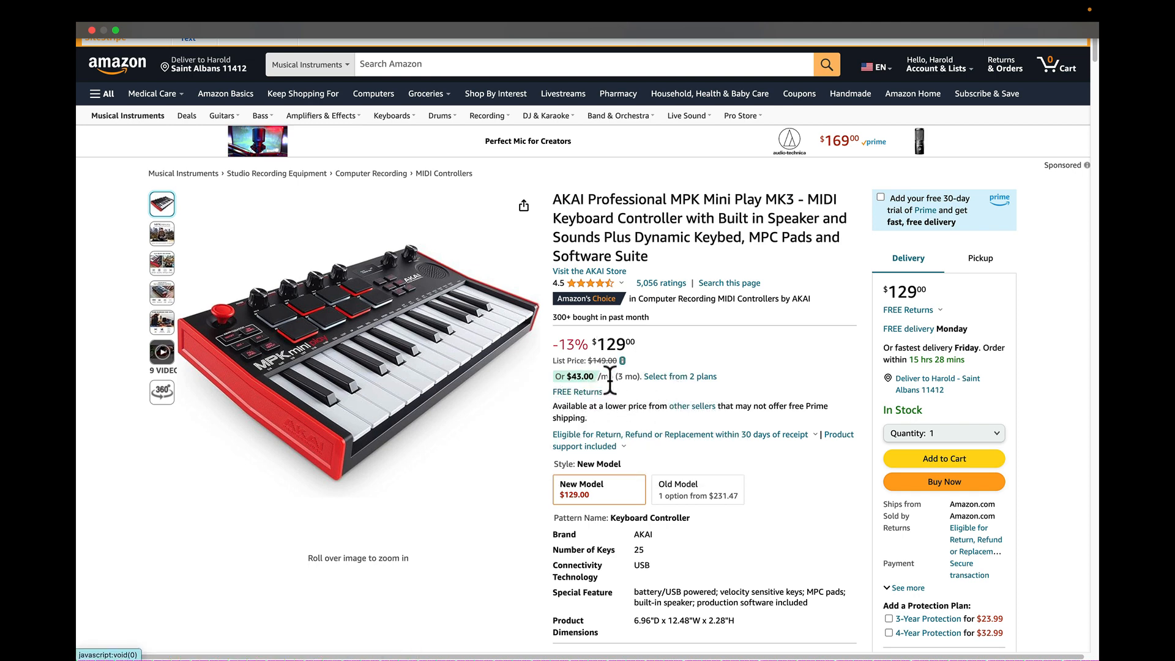
pyautogui.moveTo(690, 396)
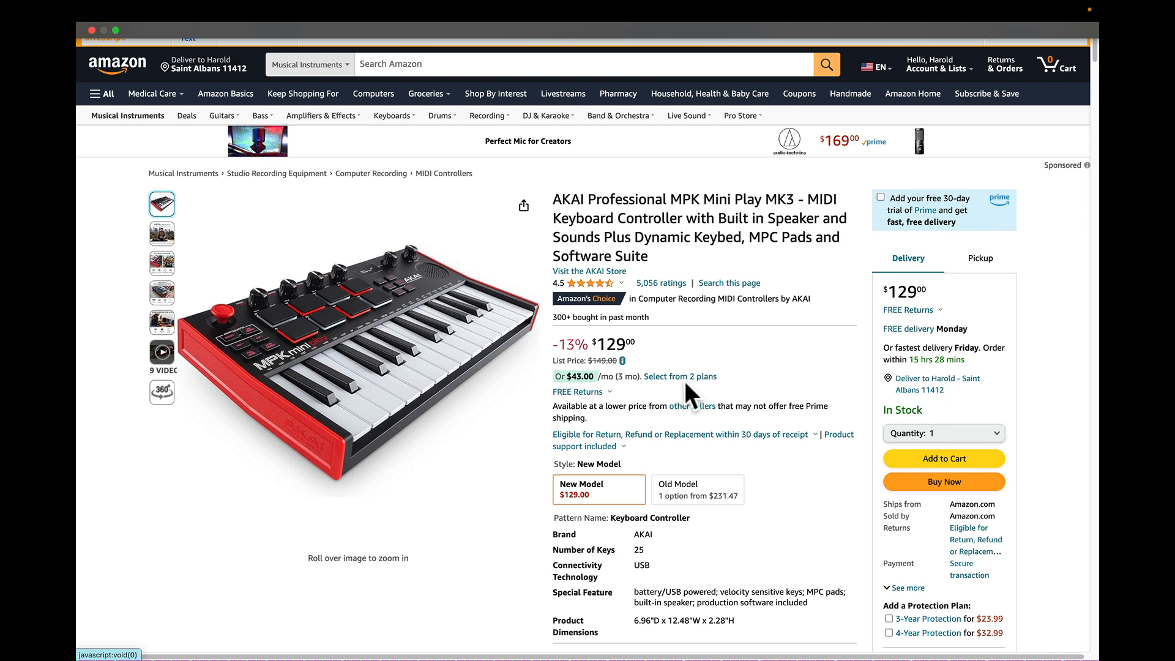
pyautogui.moveTo(692, 393)
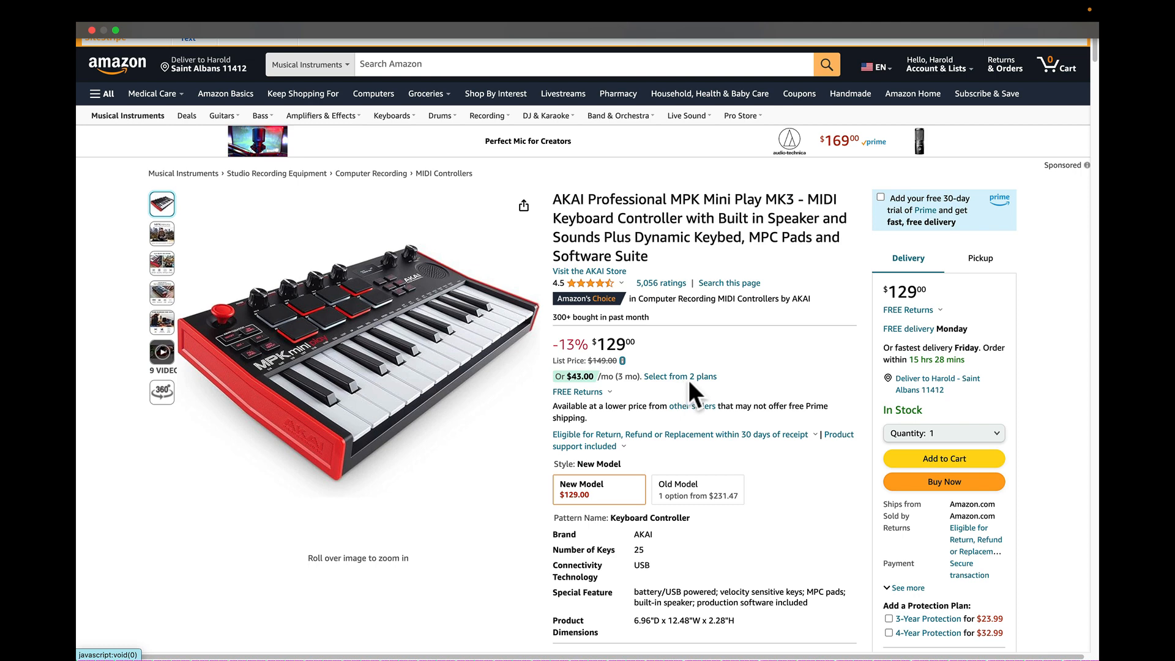
pyautogui.moveTo(977, 342)
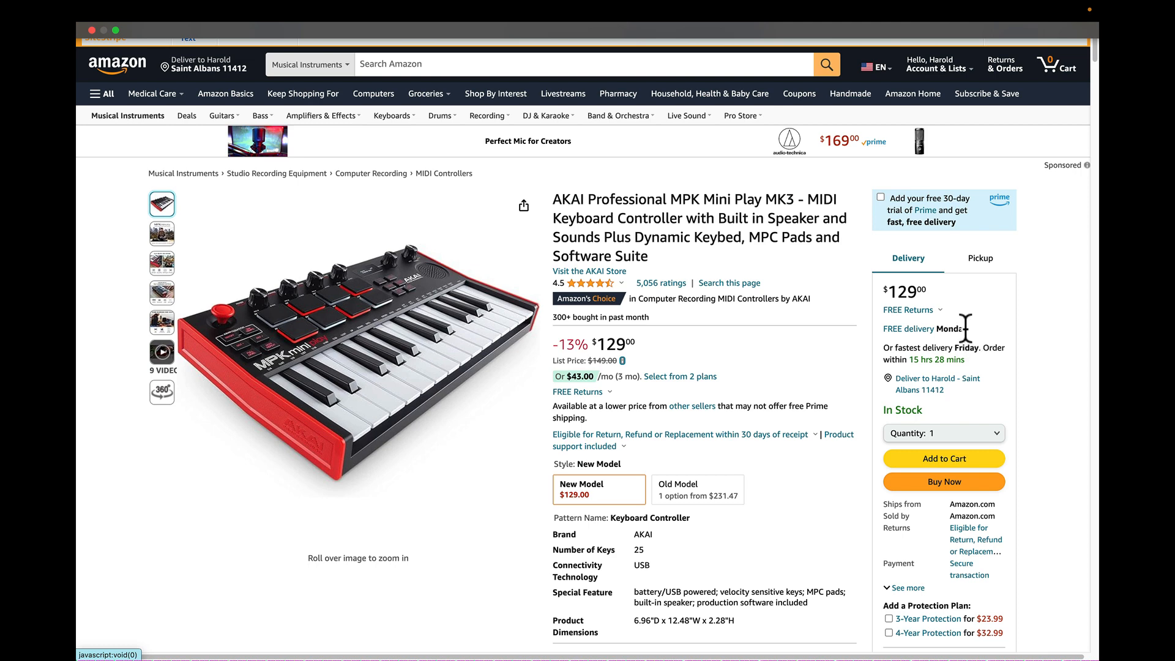
pyautogui.scroll(-3)
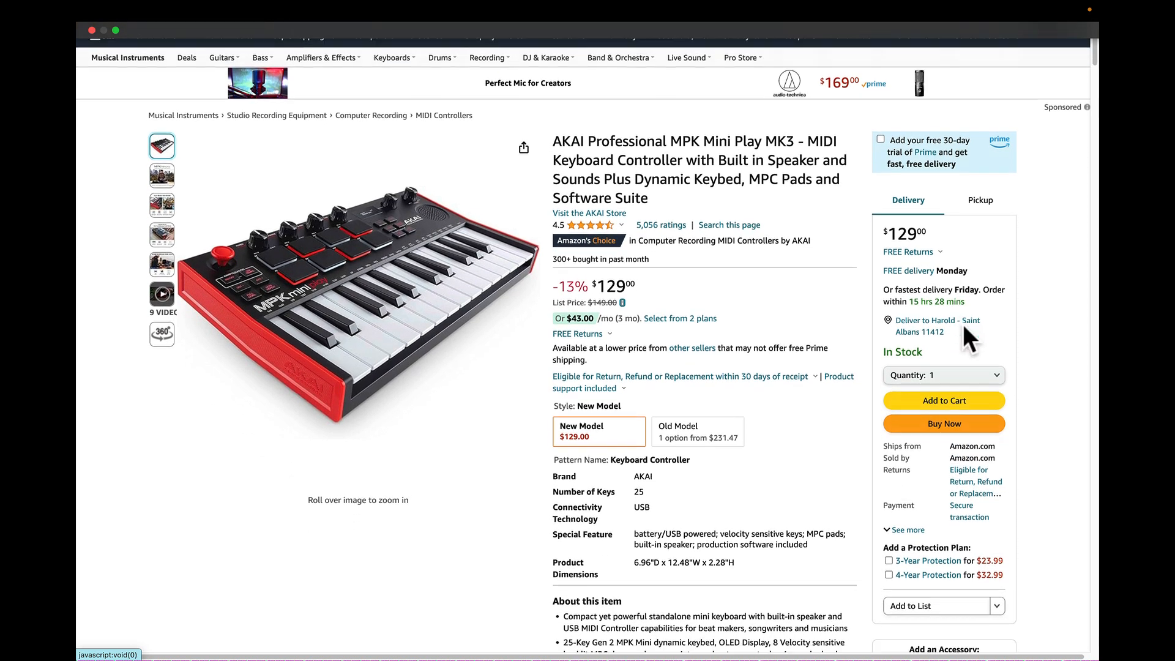
pyautogui.scroll(-3)
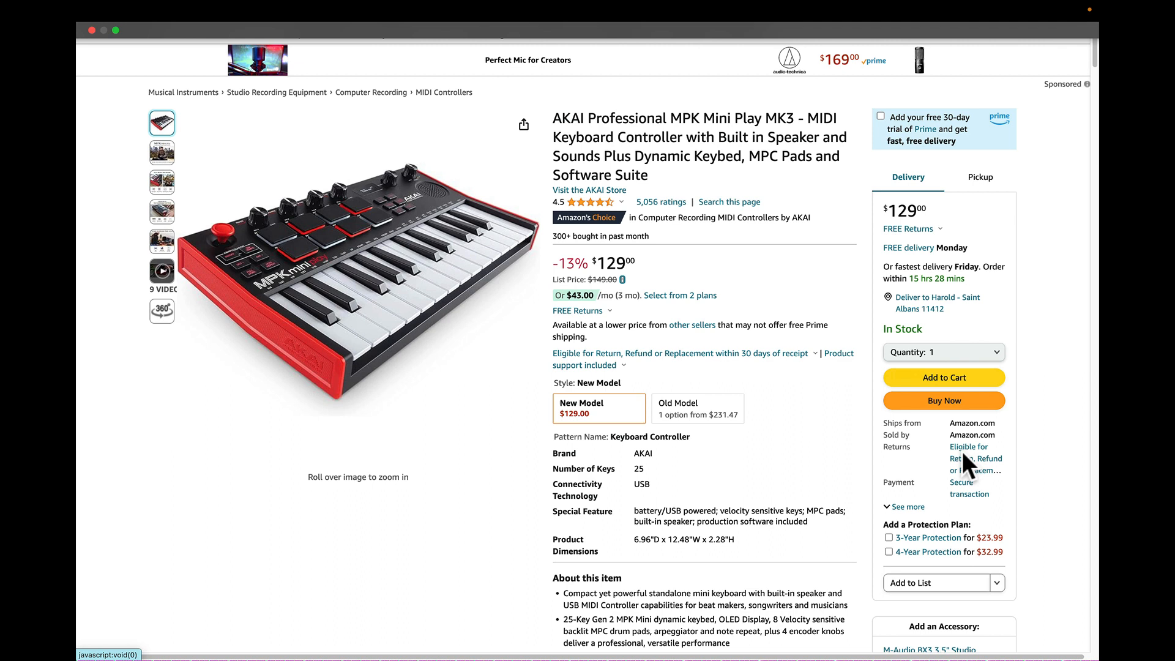
pyautogui.click(973, 457)
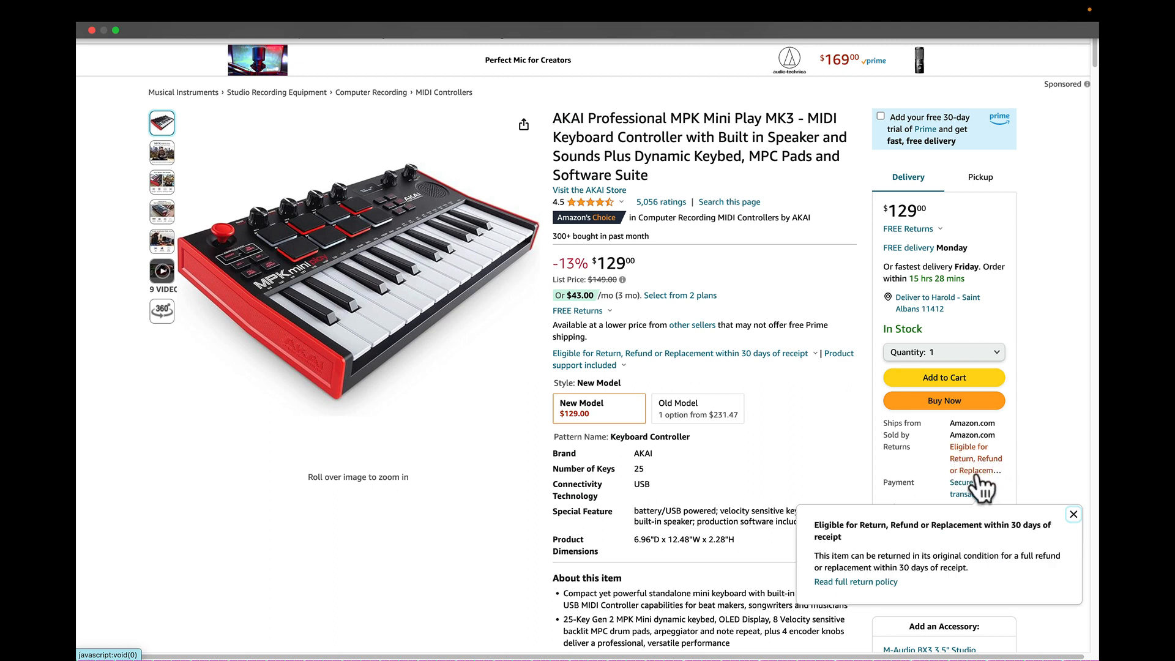
pyautogui.click(1073, 514)
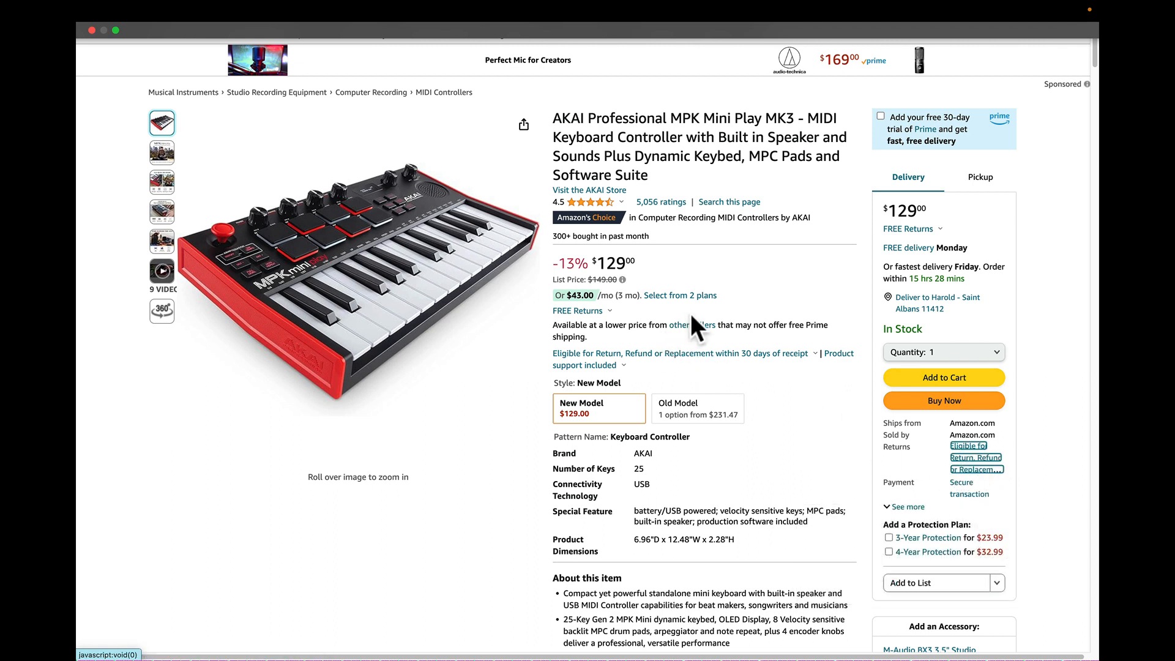
pyautogui.moveTo(804, 321)
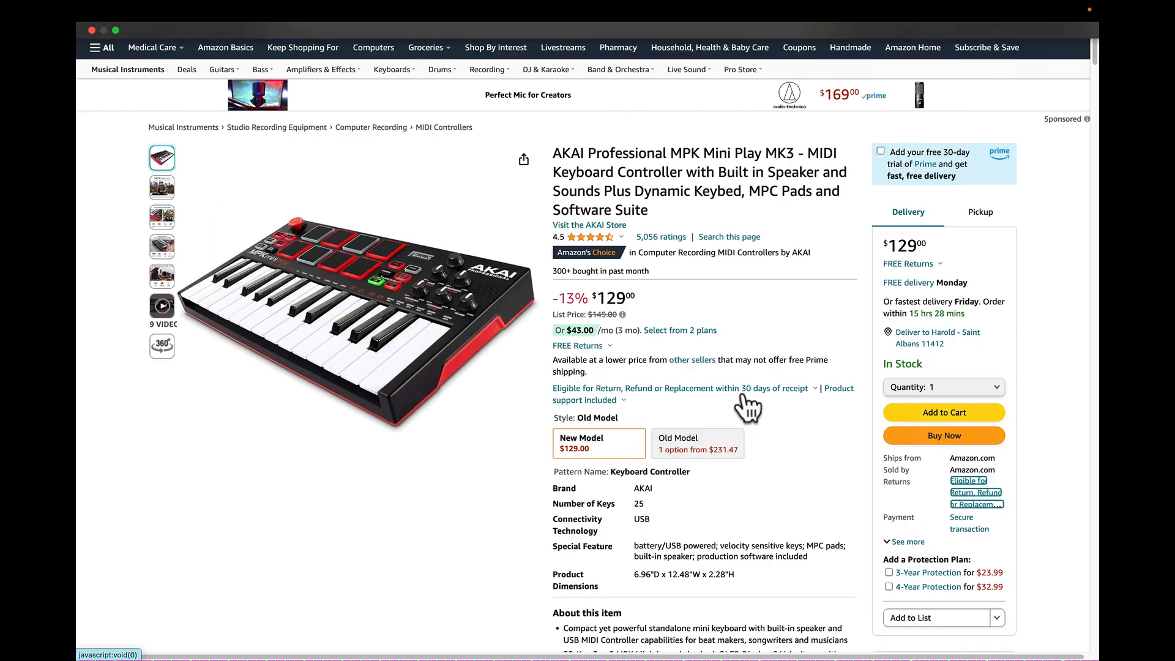
pyautogui.scroll(3)
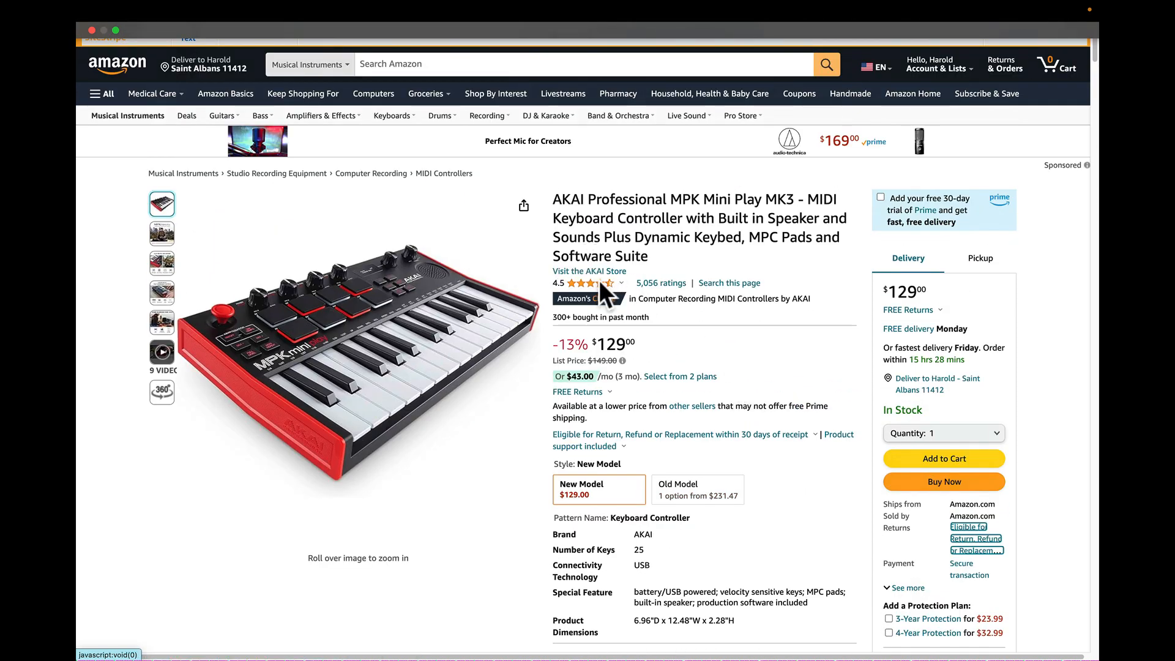
pyautogui.moveTo(589, 272)
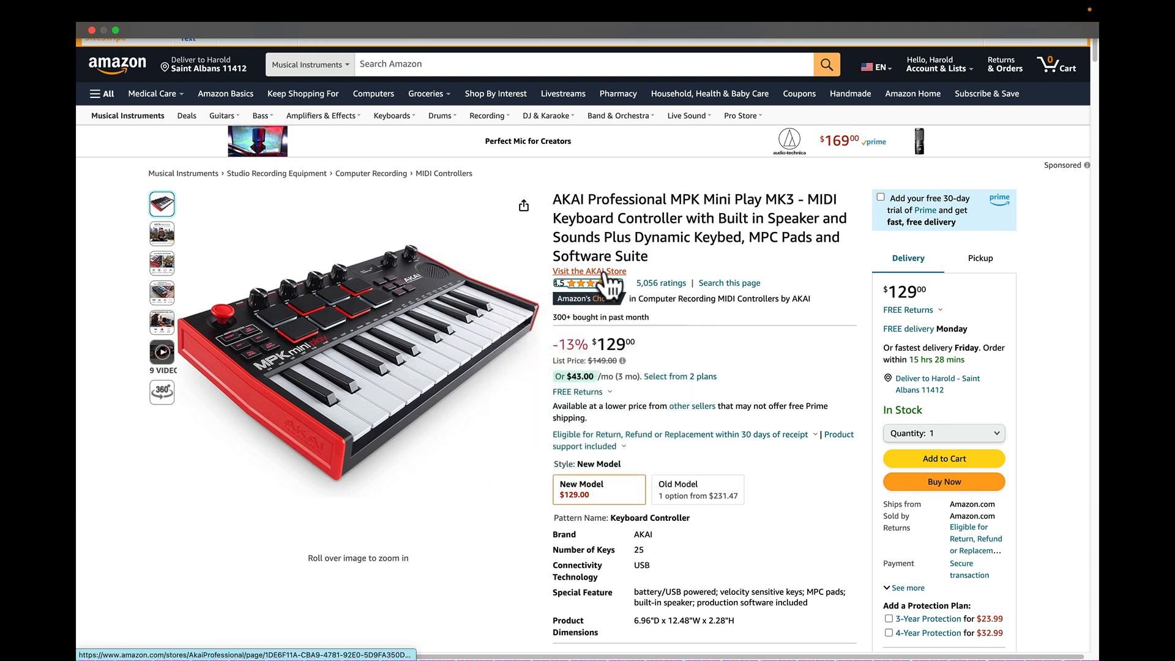
pyautogui.click(589, 270)
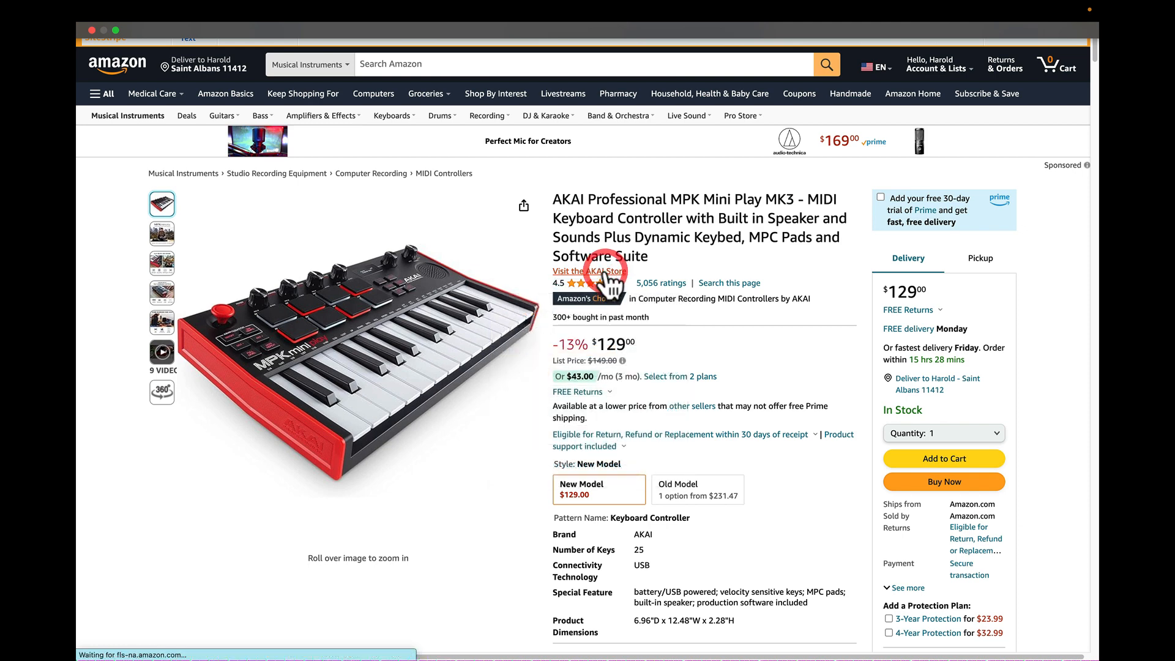
# Go from the MPC Key 37 product page to the Akai Professional brand storefront
pyautogui.click(588, 270)
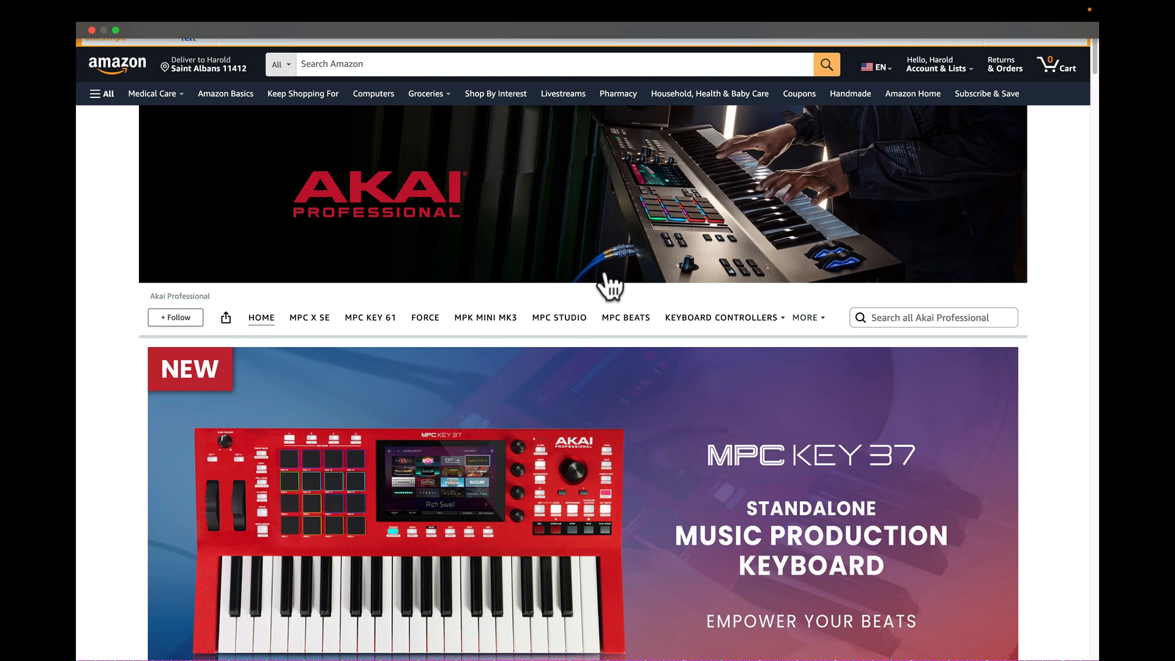
pyautogui.moveTo(754, 240)
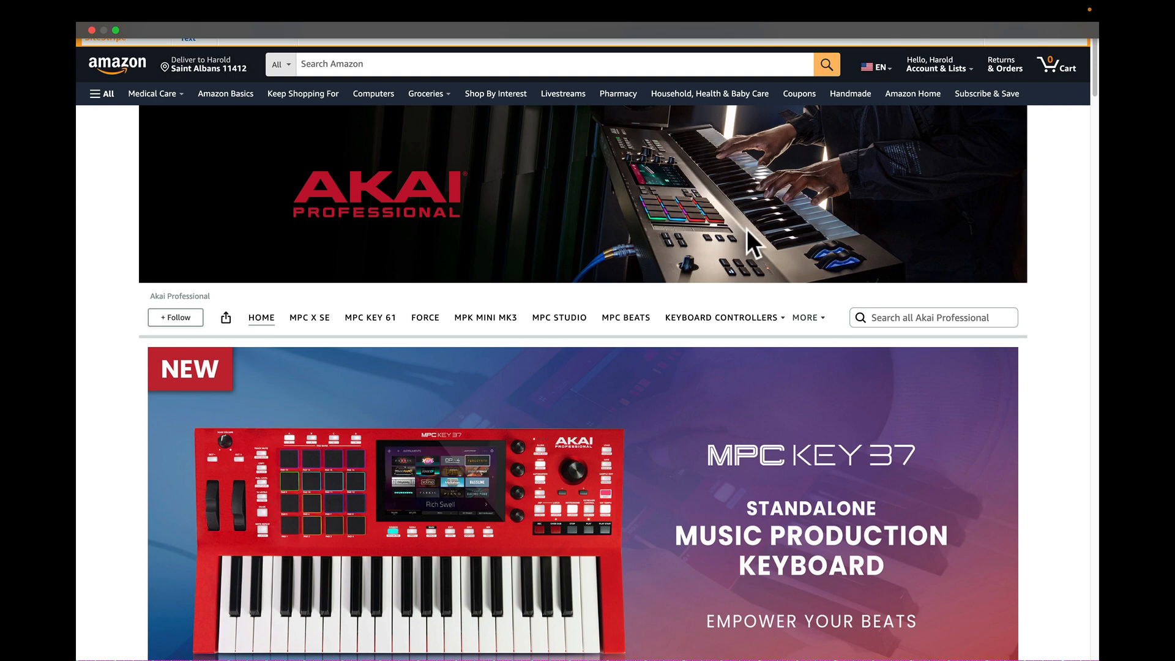
pyautogui.moveTo(798, 516)
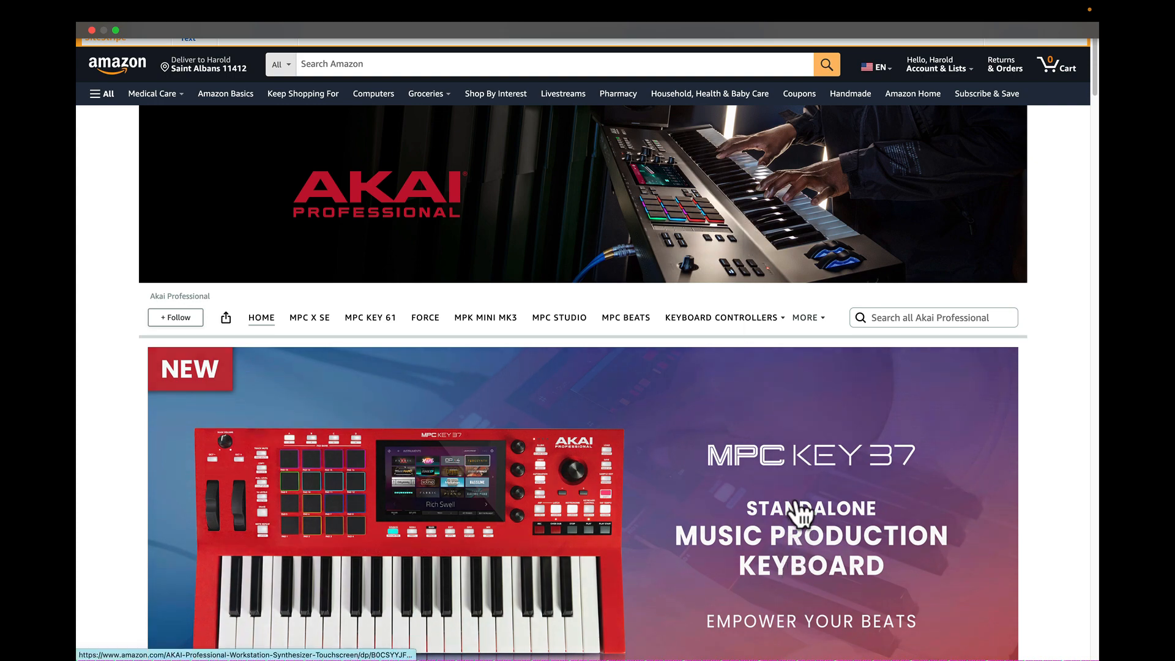
# Scroll down through the Akai Professional store's featured product sections
pyautogui.scroll(-3)
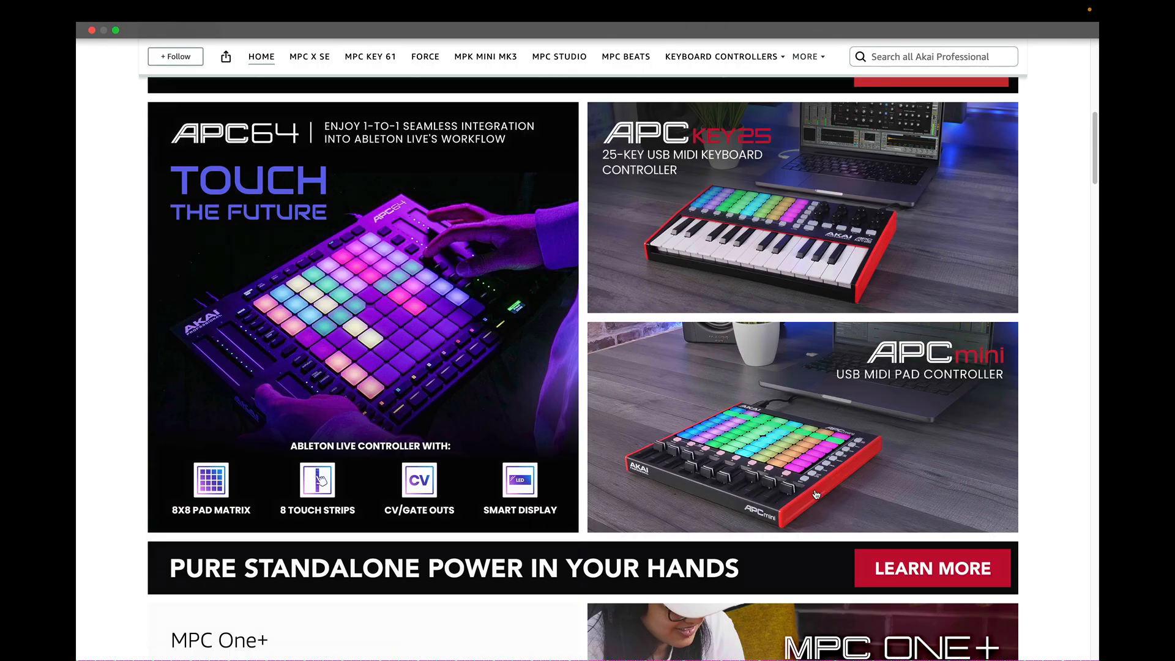
pyautogui.moveTo(816, 506)
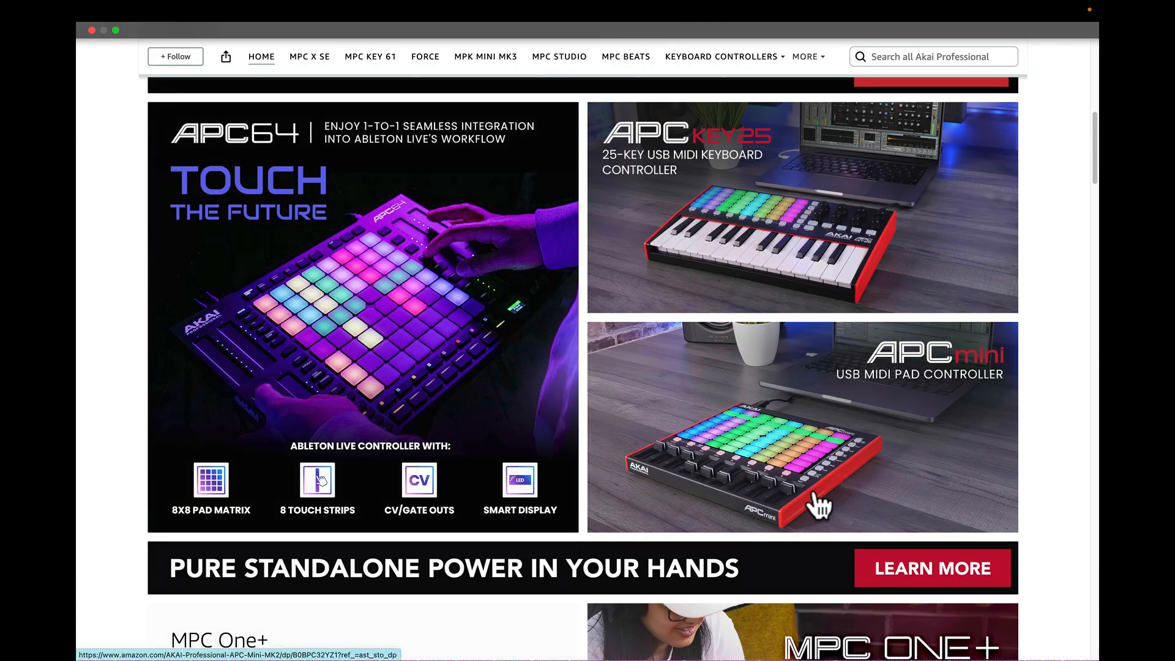
pyautogui.moveTo(310, 265)
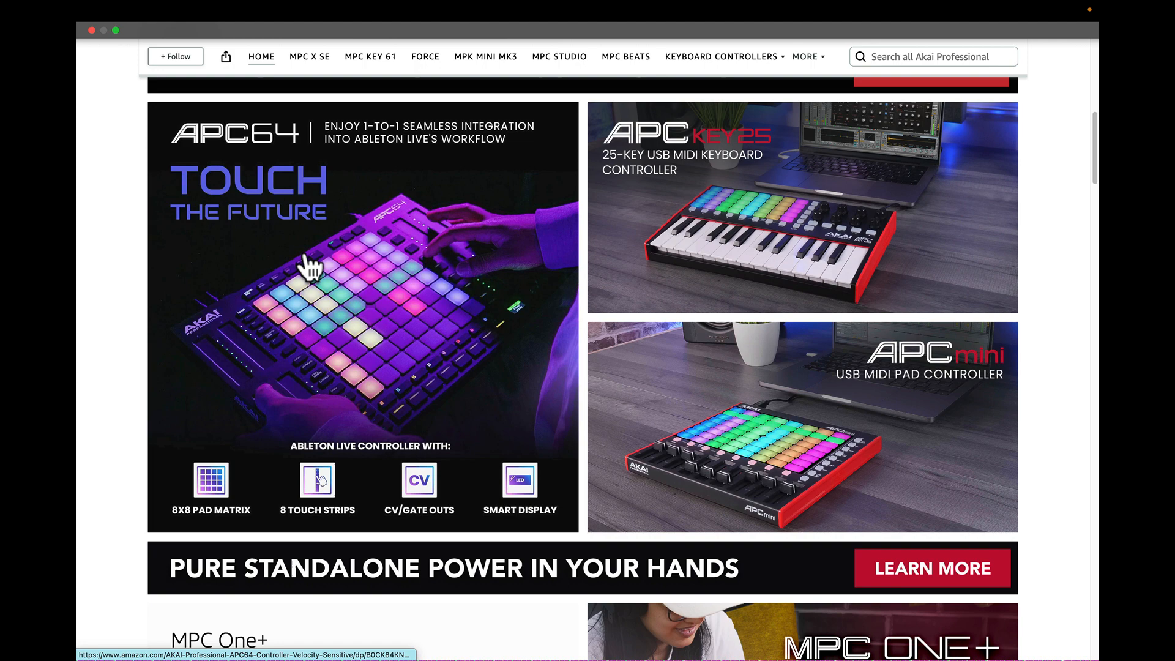
pyautogui.moveTo(431, 255)
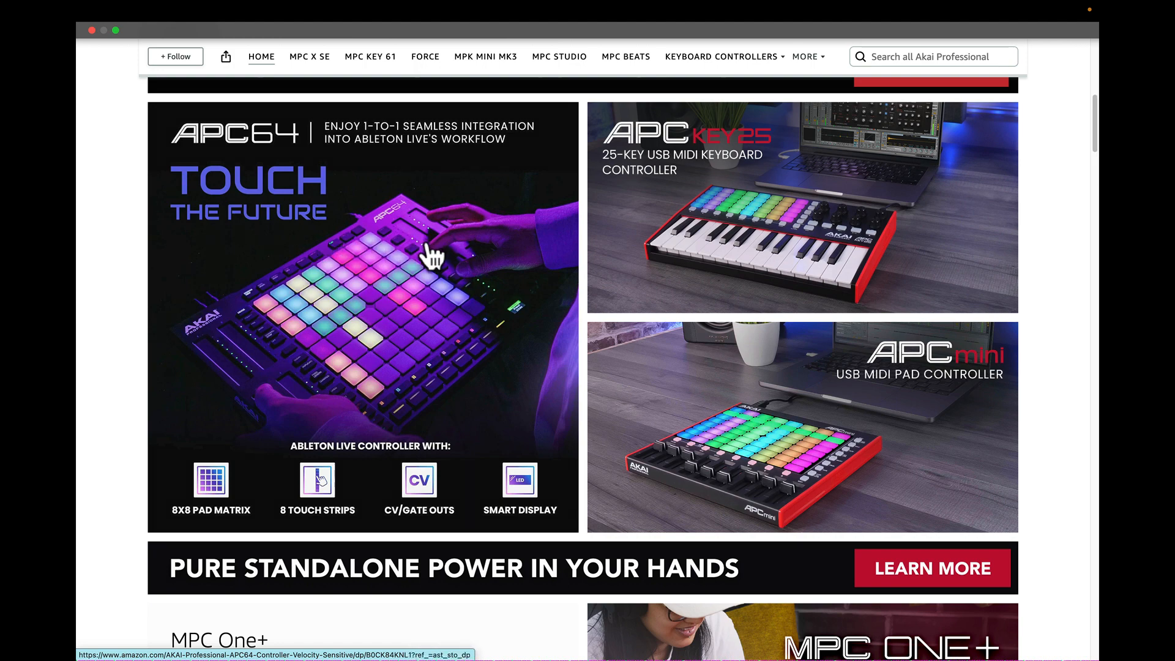
pyautogui.scroll(-3)
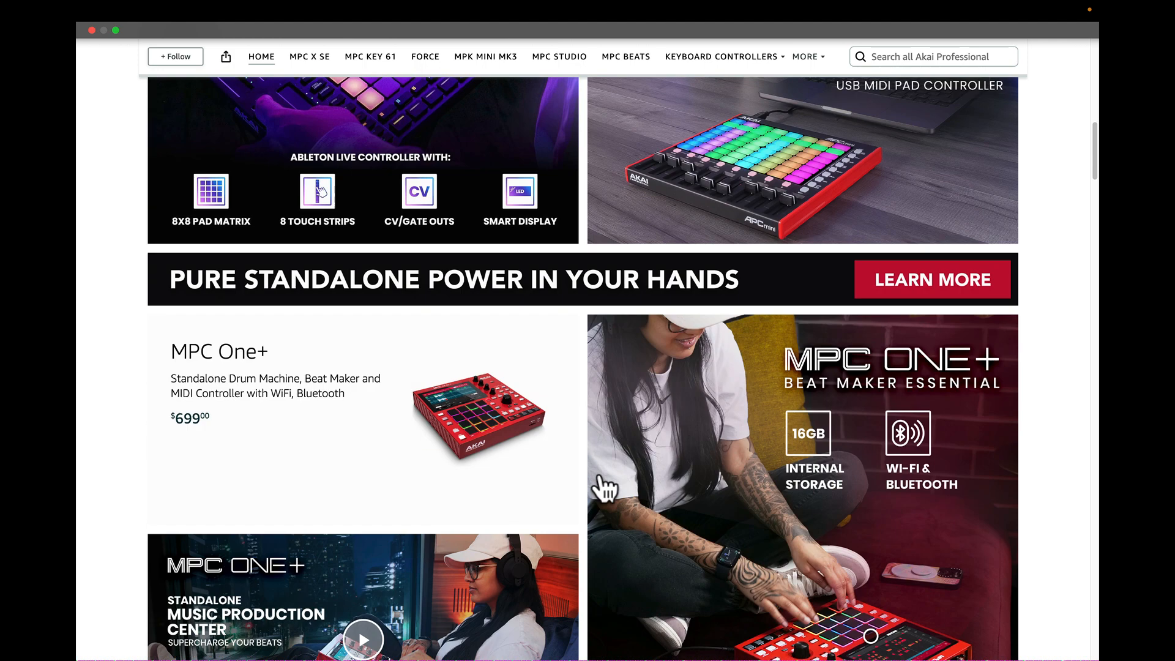
pyautogui.scroll(-3)
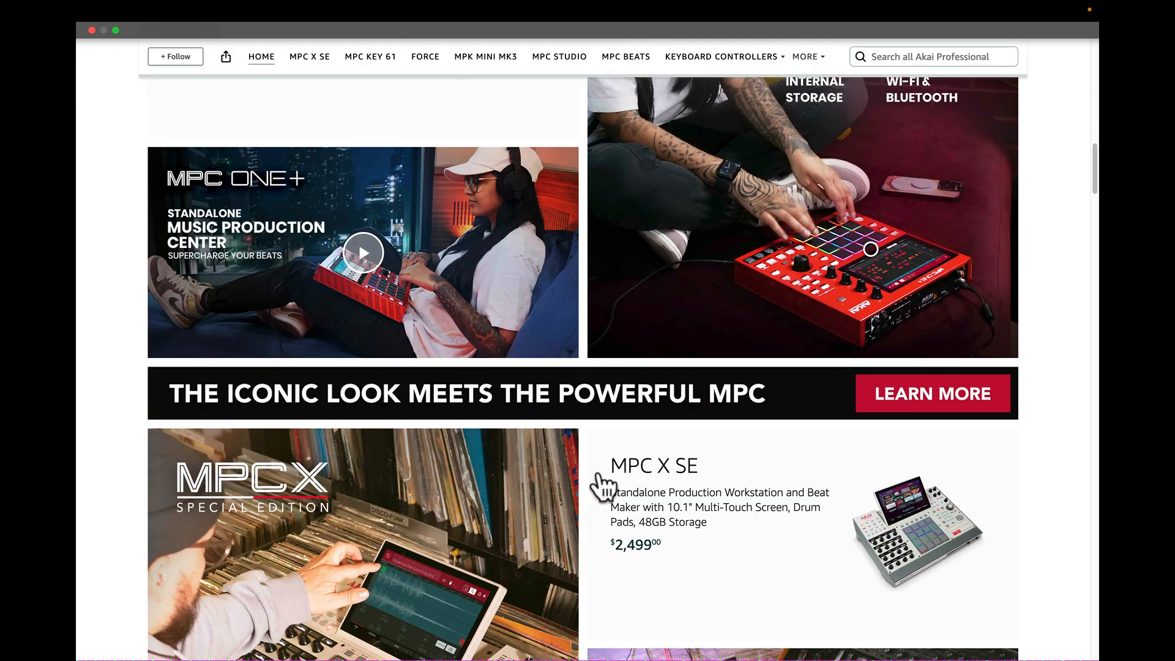
pyautogui.scroll(-3)
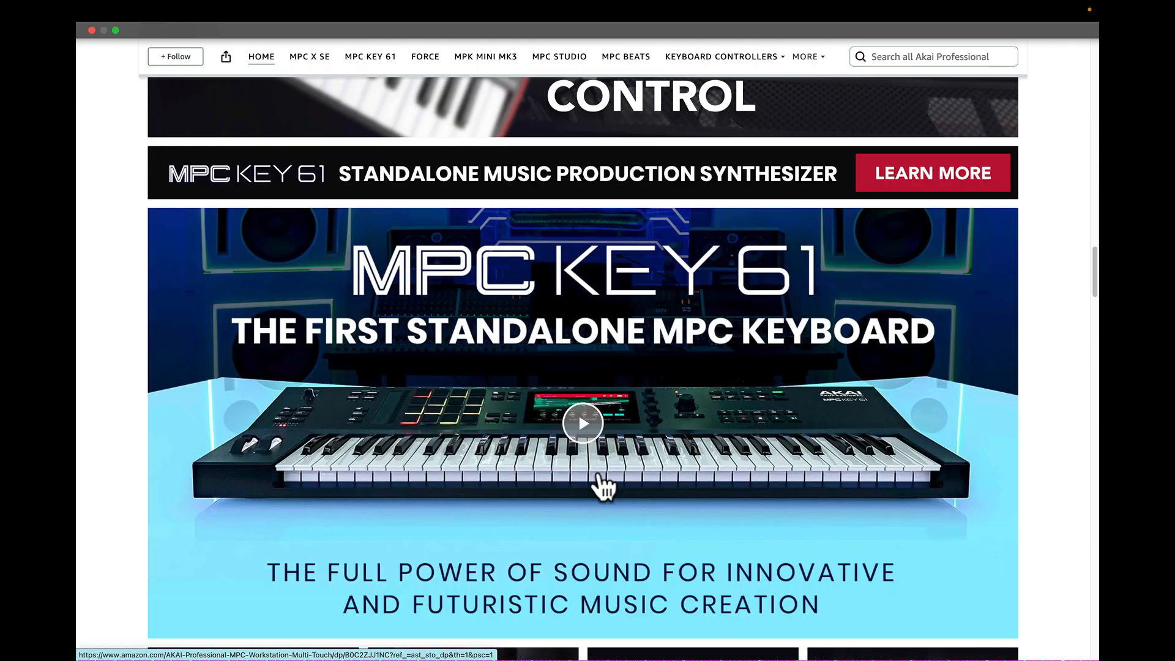
pyautogui.scroll(-3)
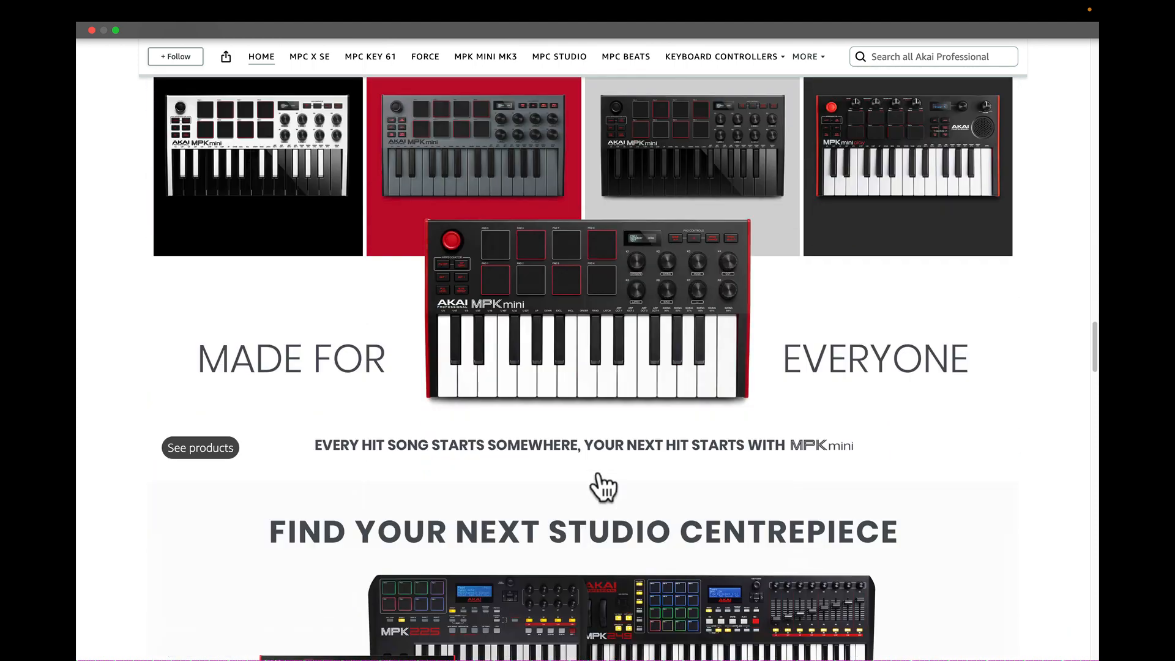
pyautogui.scroll(-3)
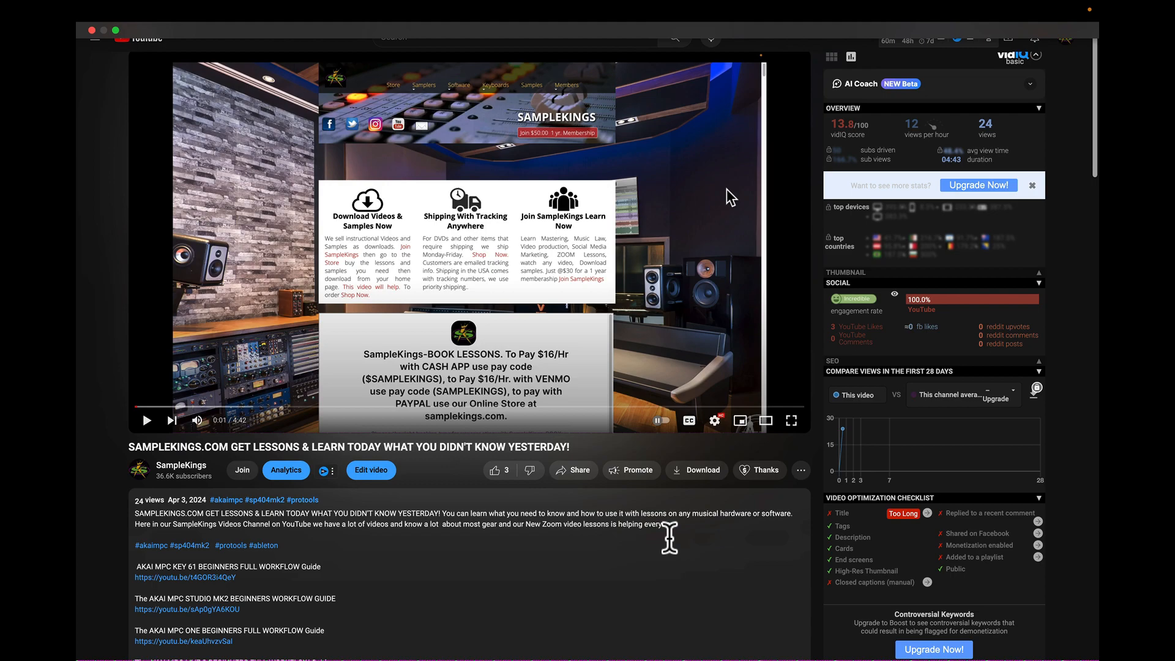
# Scroll the video description past the AKAI MPC beginner workflow guide links
pyautogui.scroll(-3)
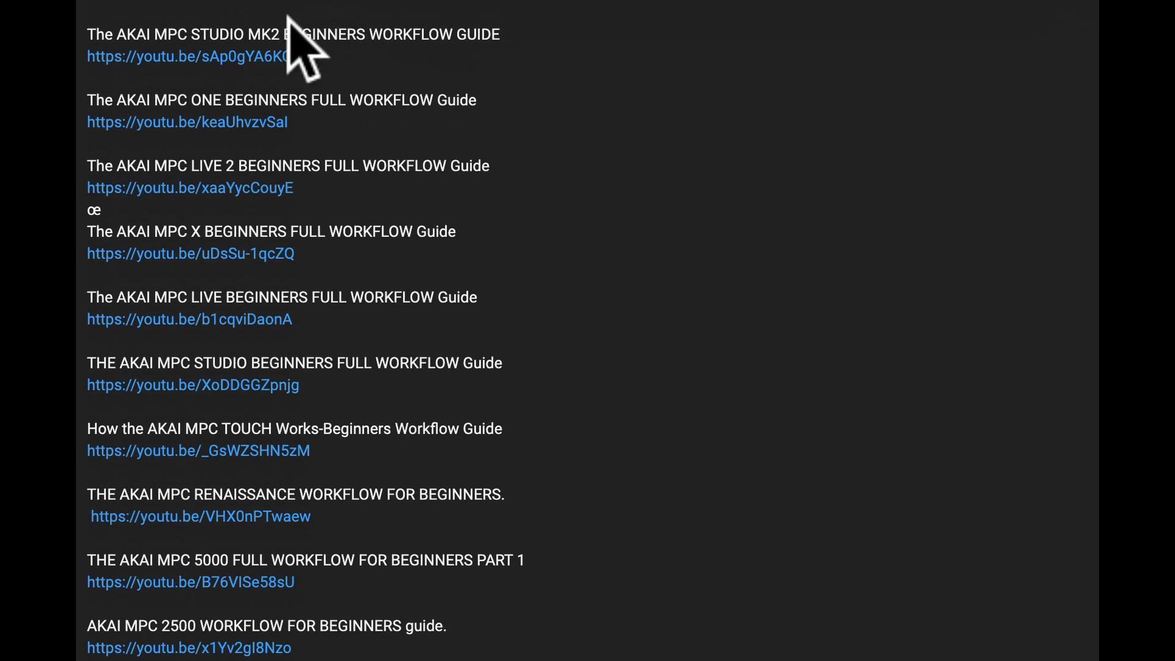
pyautogui.moveTo(319, 426)
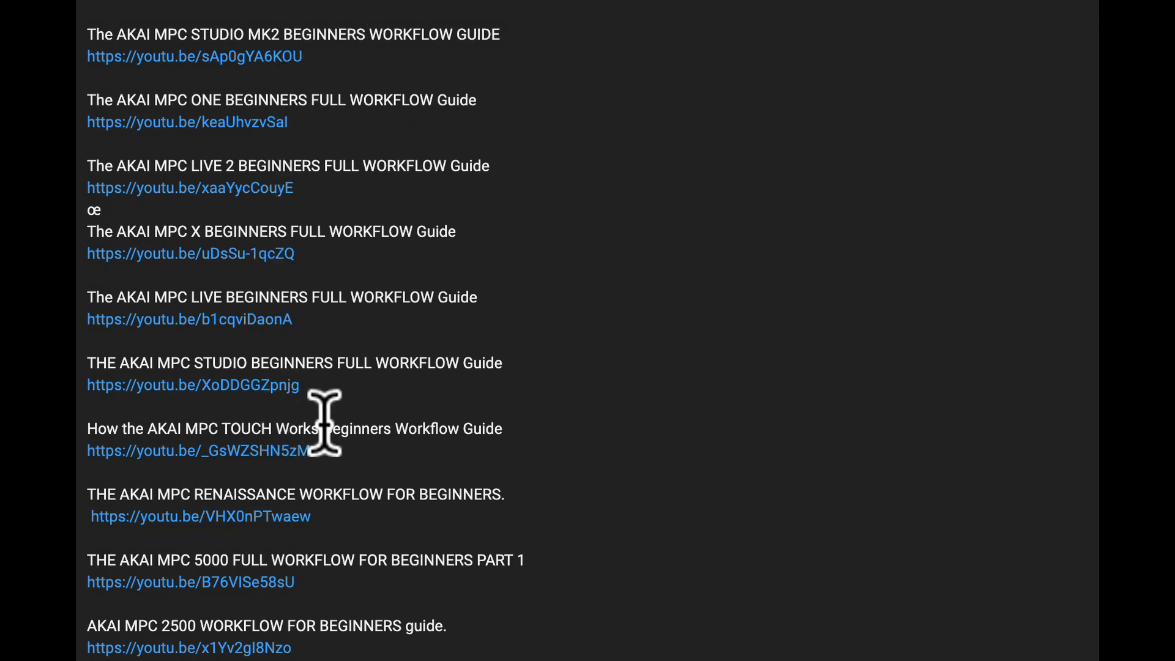
pyautogui.scroll(-3)
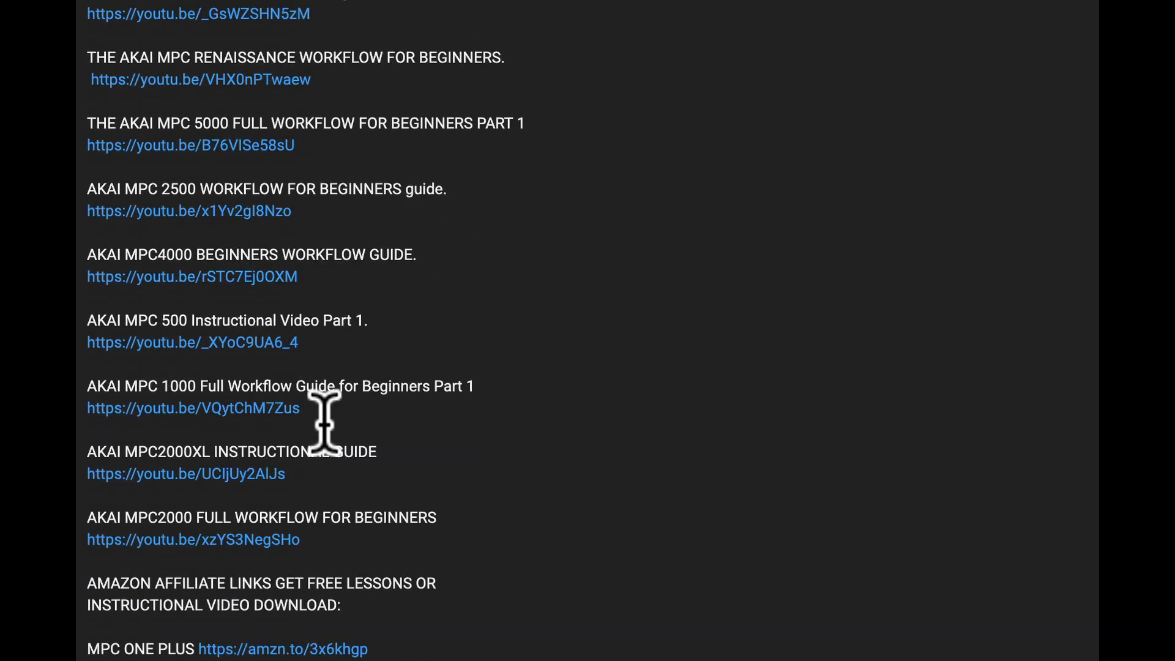
# Scroll to the AMAZON AFFILIATE LINKS heading listing MPC One Plus, MPC Key 61 and MPK Mini
pyautogui.scroll(-3)
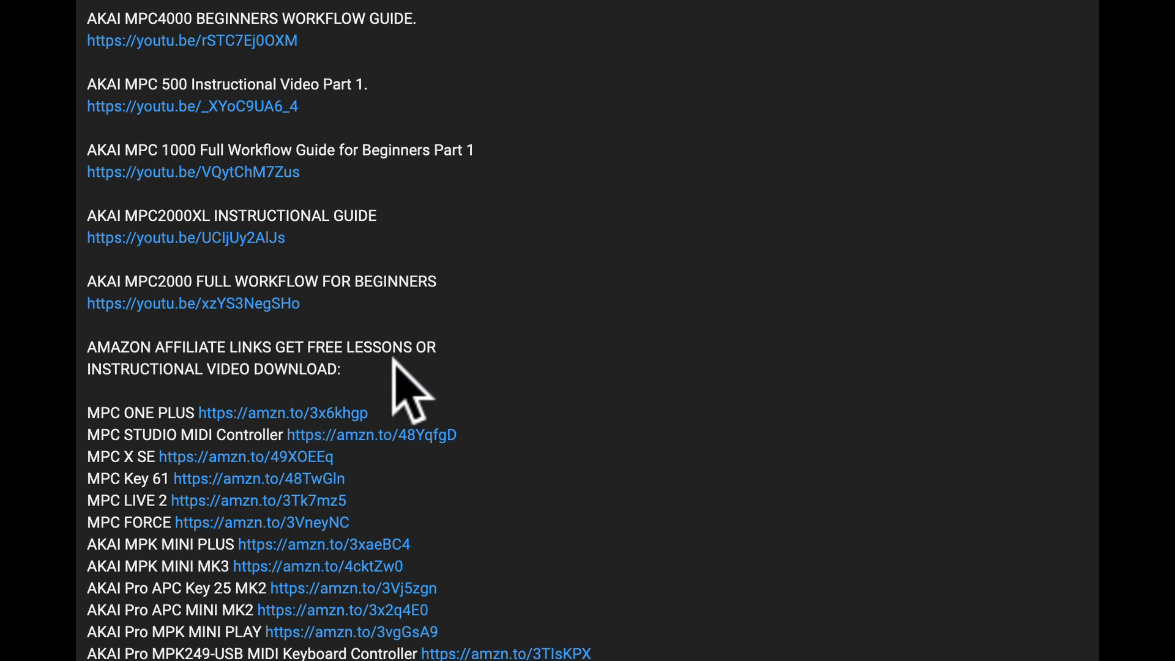
pyautogui.moveTo(150, 374)
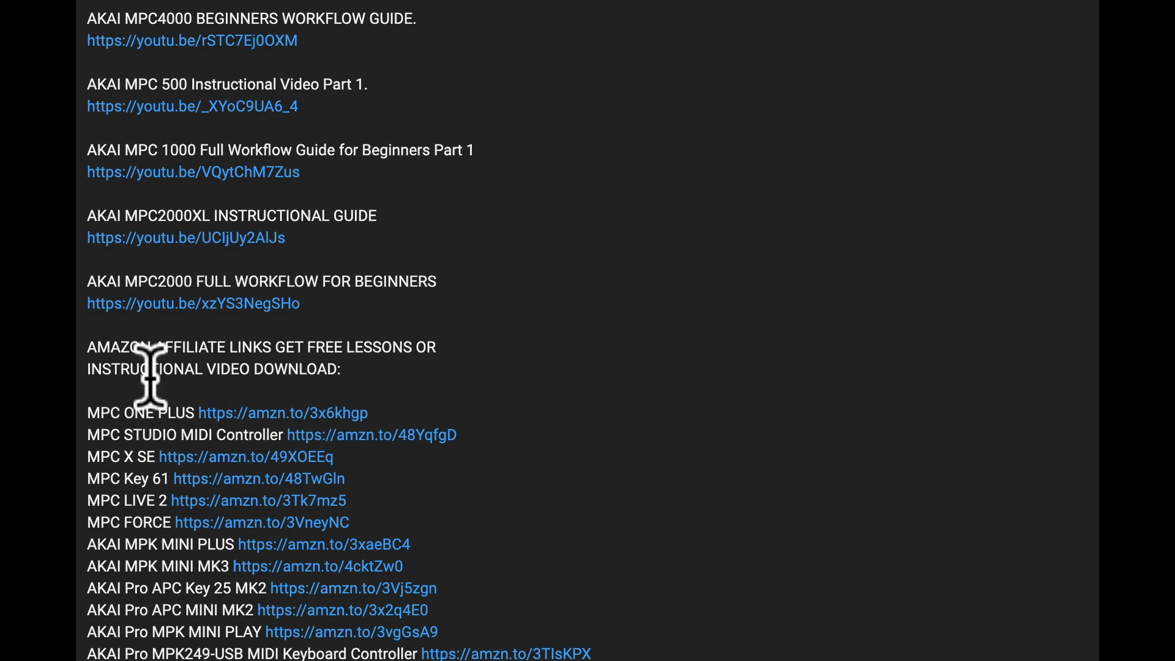
pyautogui.moveTo(449, 396)
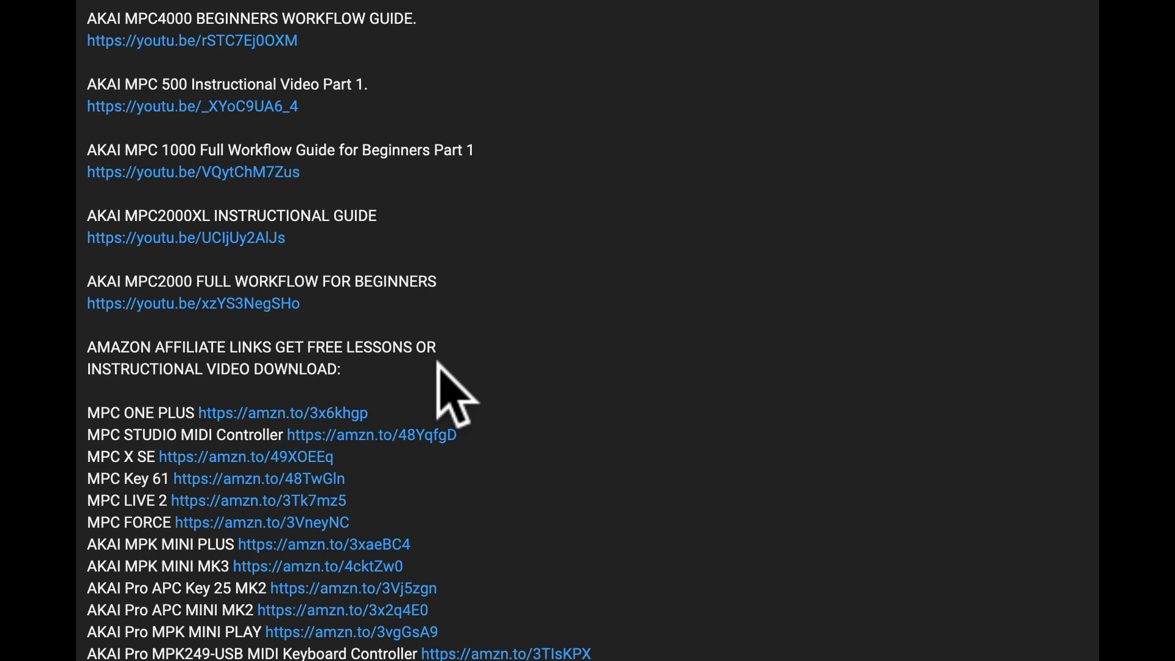
pyautogui.moveTo(304, 453)
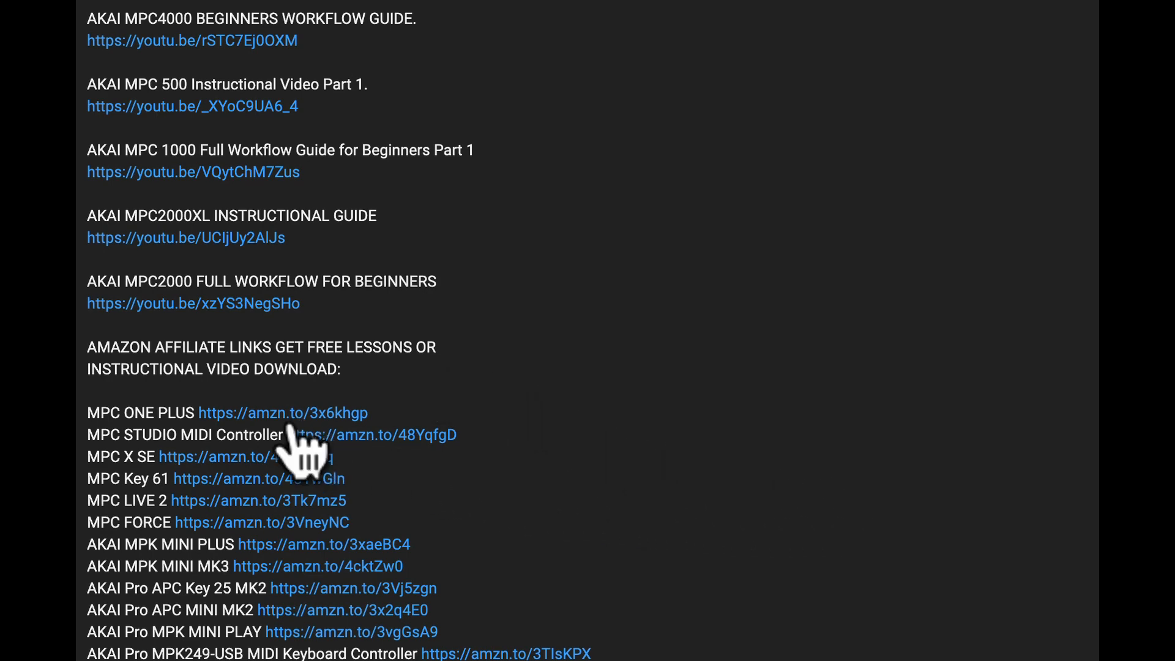
# Scroll further to the Roland SP-404, Maschine, Komplete Kontrol, Push 3 and MacBook links
pyautogui.scroll(-3)
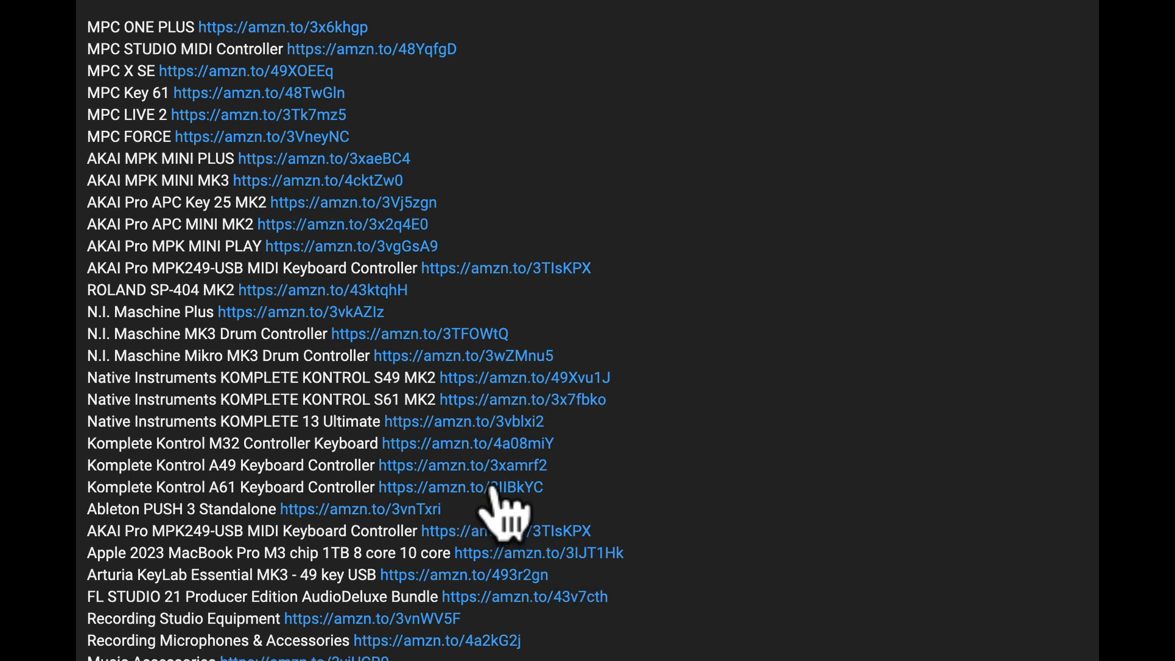
pyautogui.moveTo(480, 308)
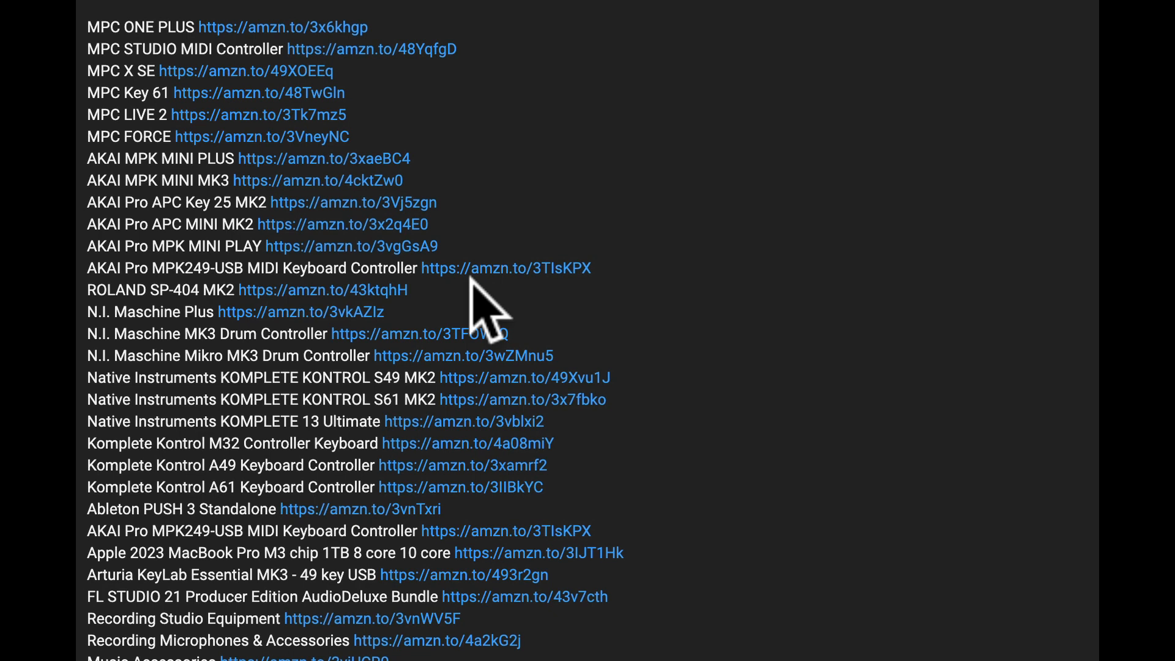
pyautogui.moveTo(120, 89)
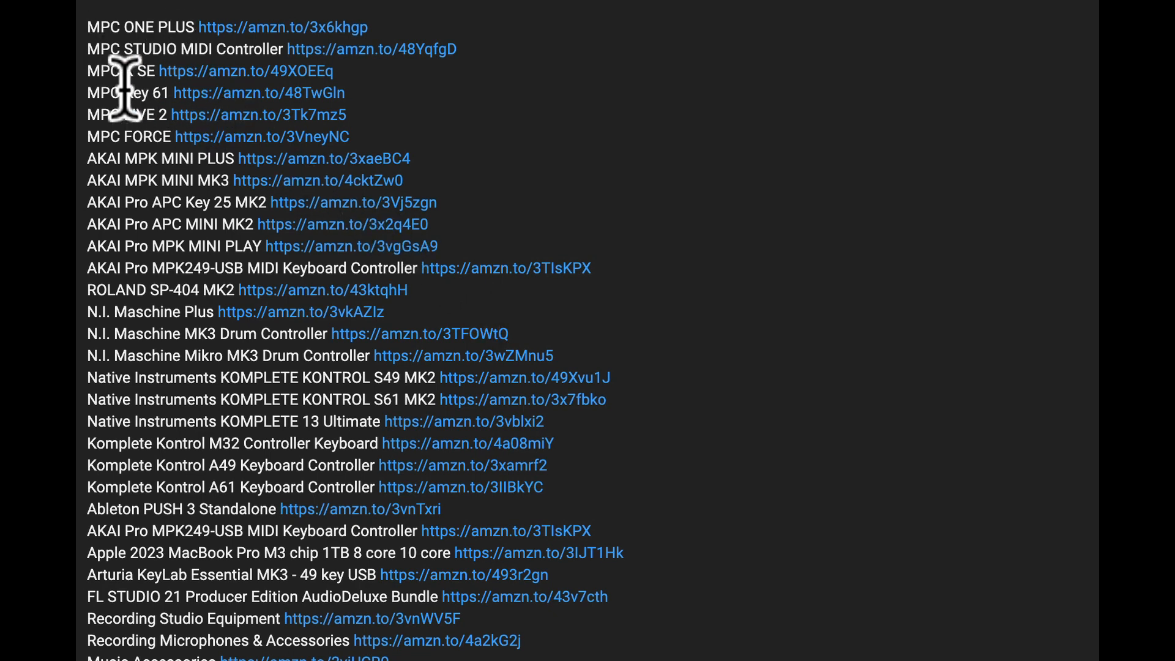
pyautogui.moveTo(251, 272)
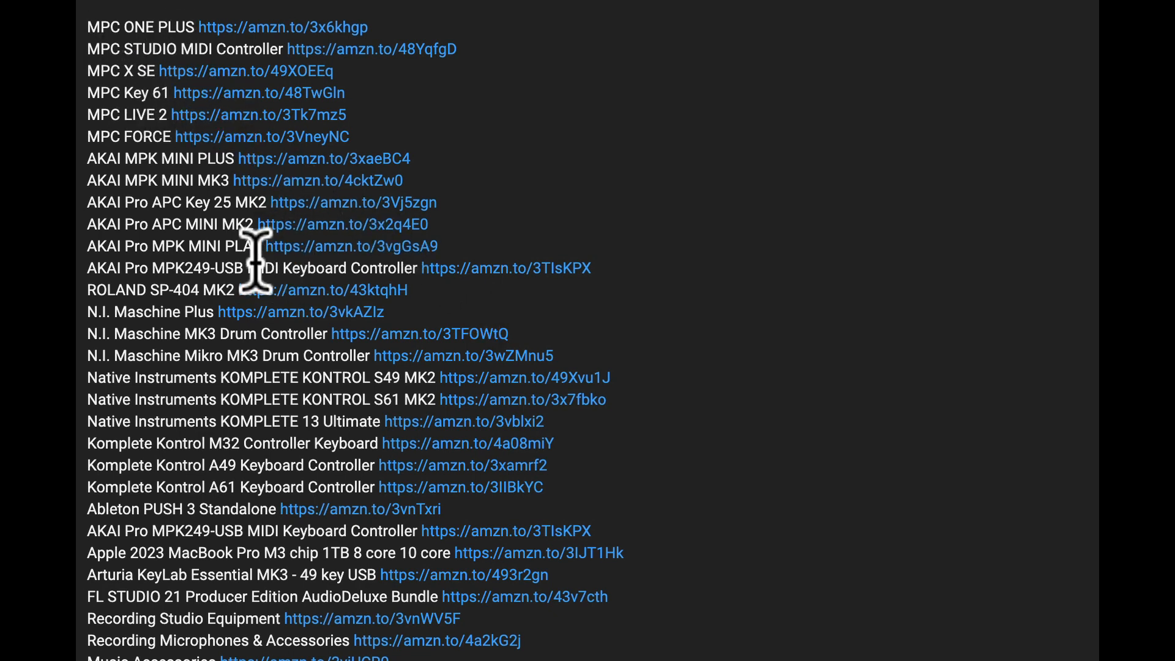
pyautogui.moveTo(289, 329)
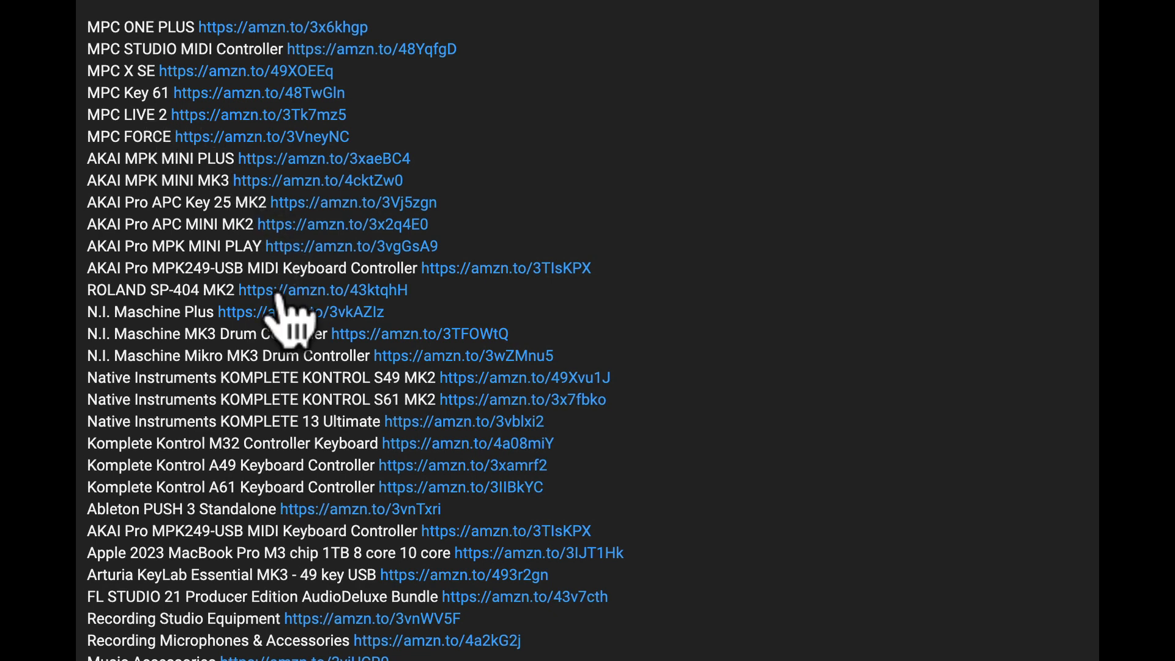
pyautogui.moveTo(430, 377)
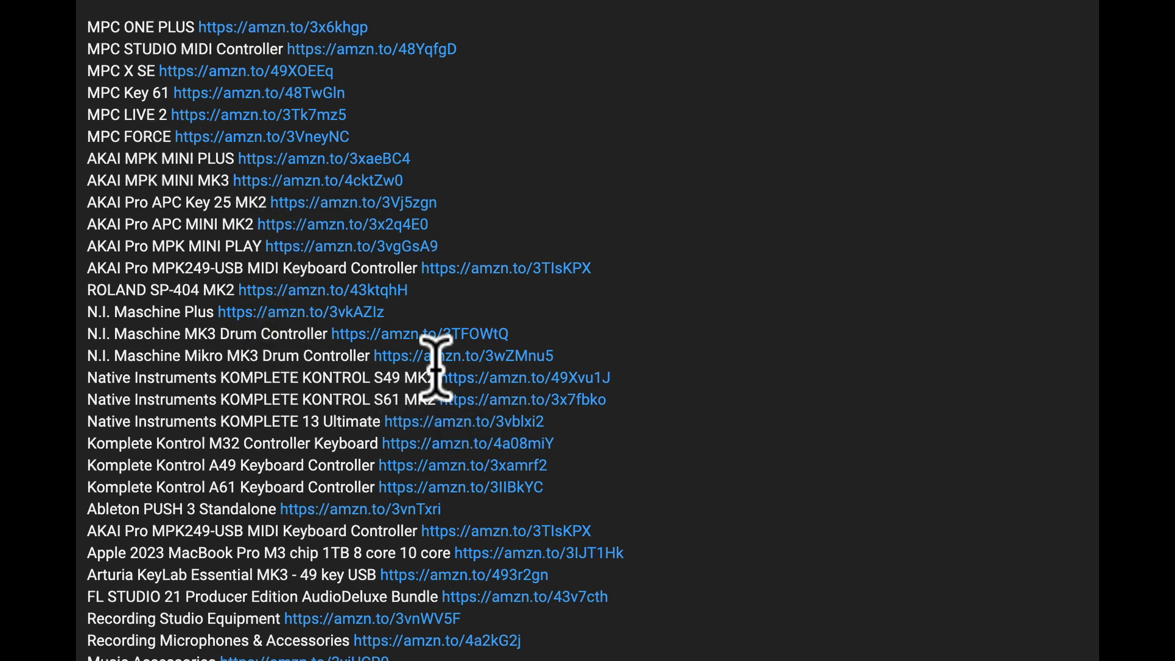
pyautogui.moveTo(169, 142)
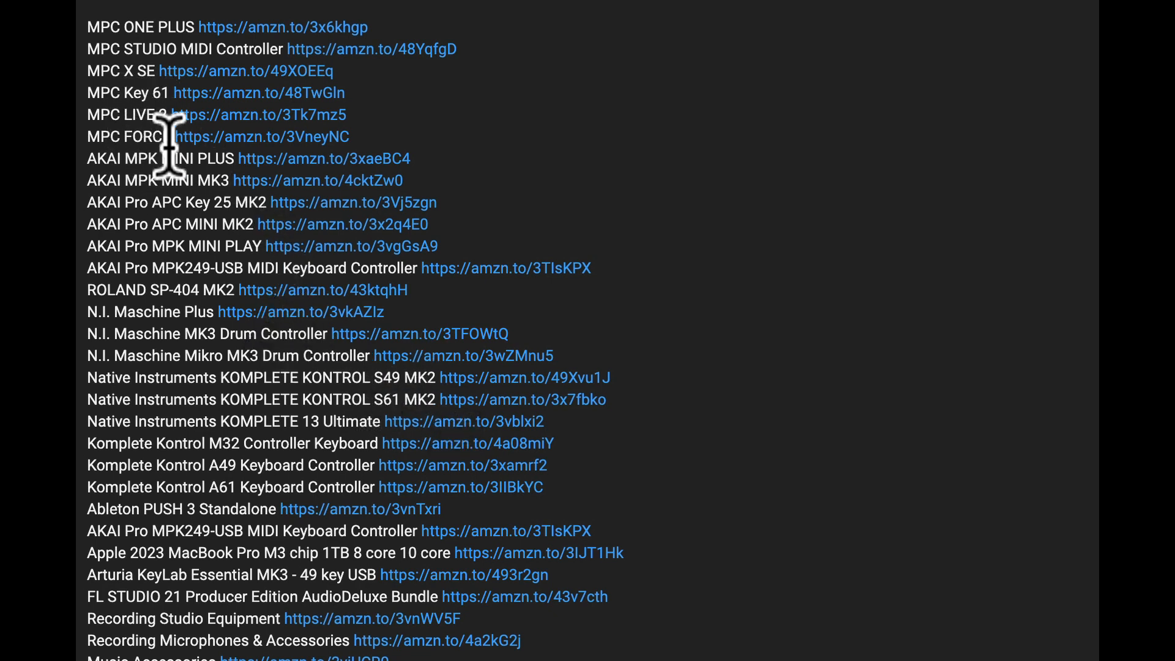
pyautogui.moveTo(138, 533)
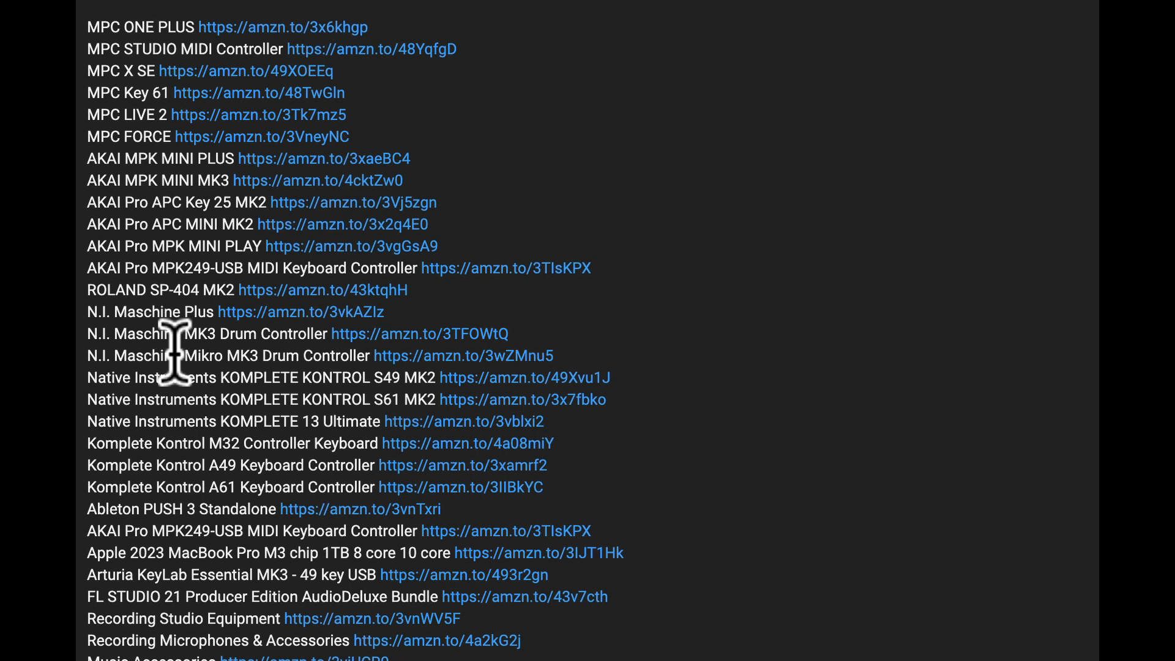
pyautogui.moveTo(174, 315)
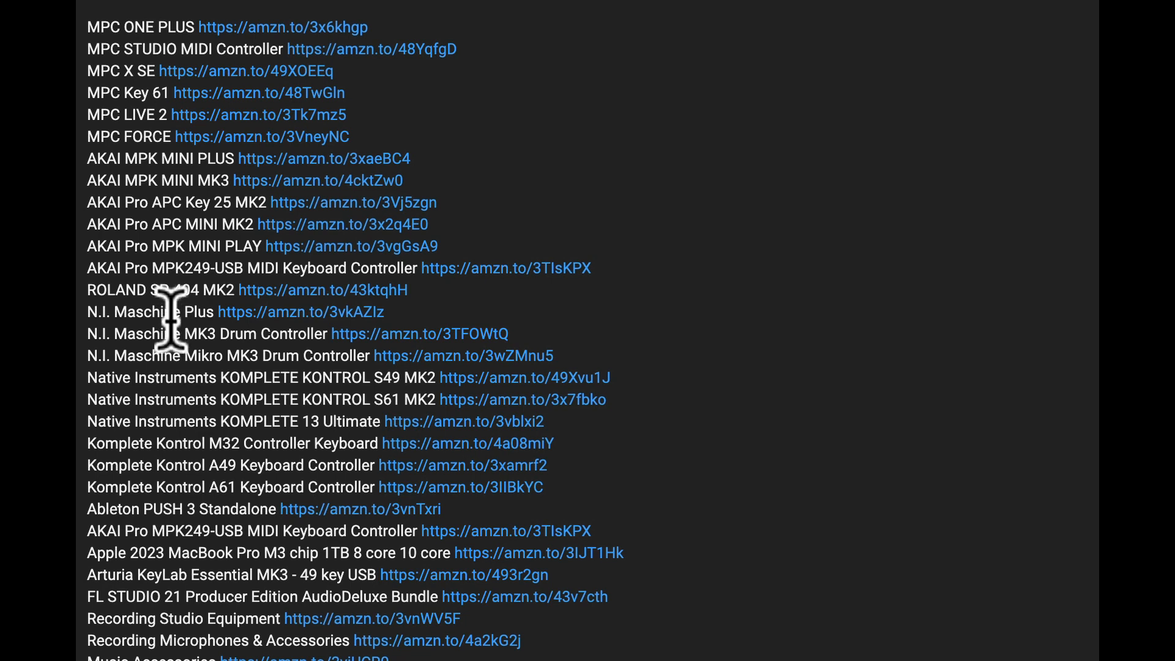
pyautogui.moveTo(138, 356)
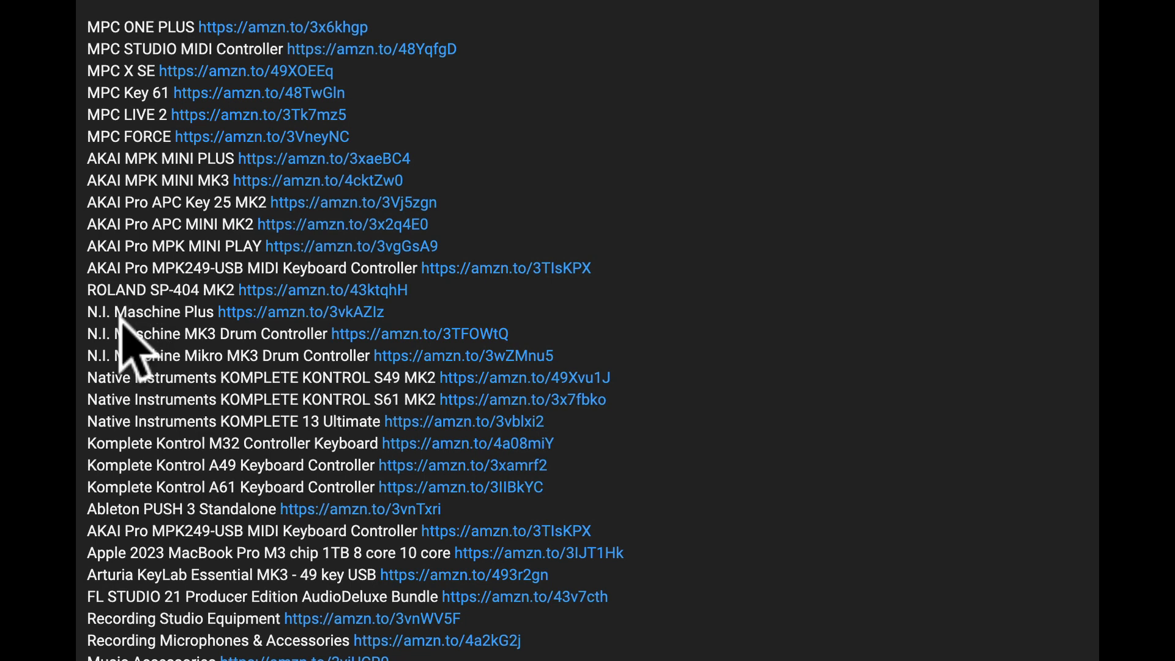
pyautogui.moveTo(105, 315)
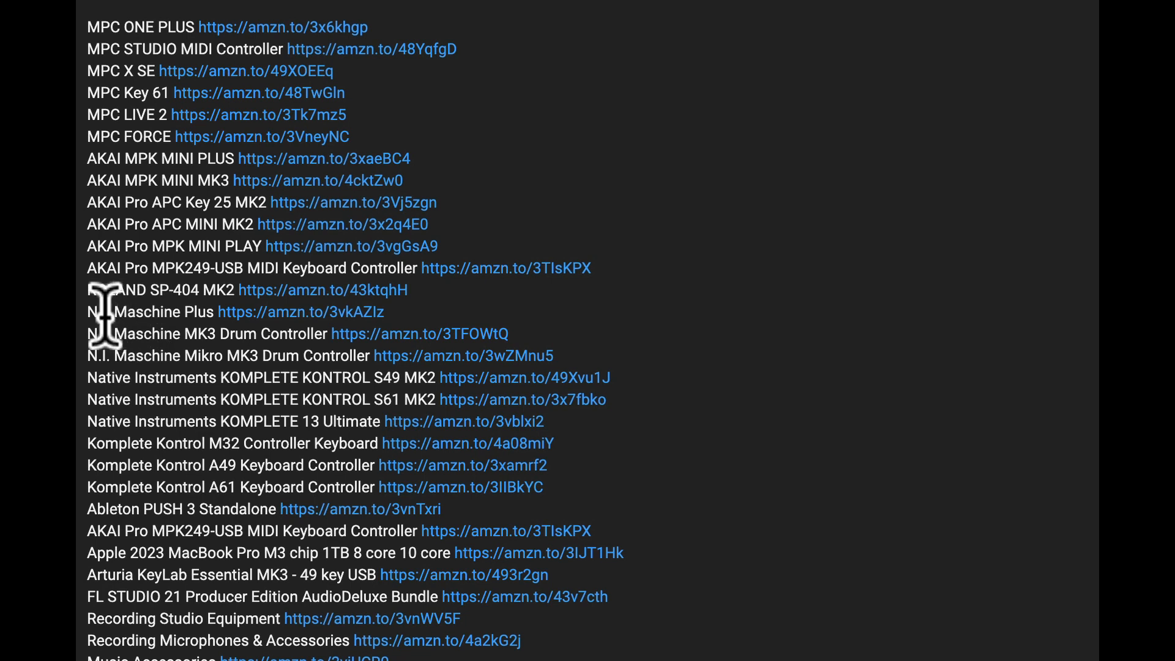
pyautogui.moveTo(205, 349)
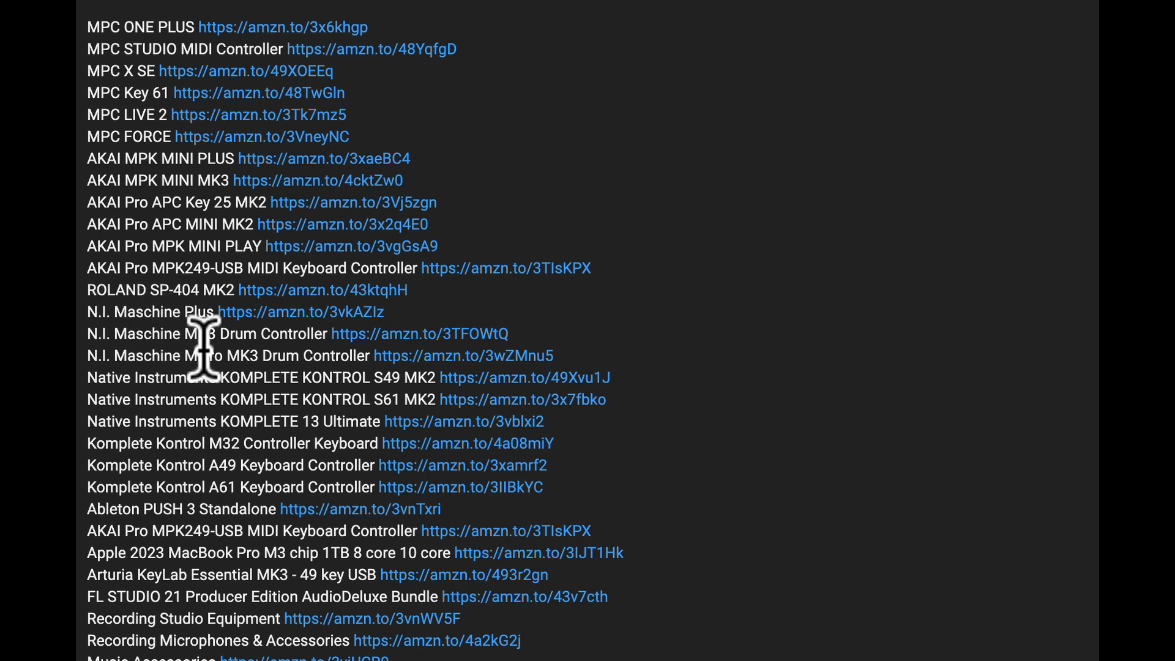
pyautogui.moveTo(206, 405)
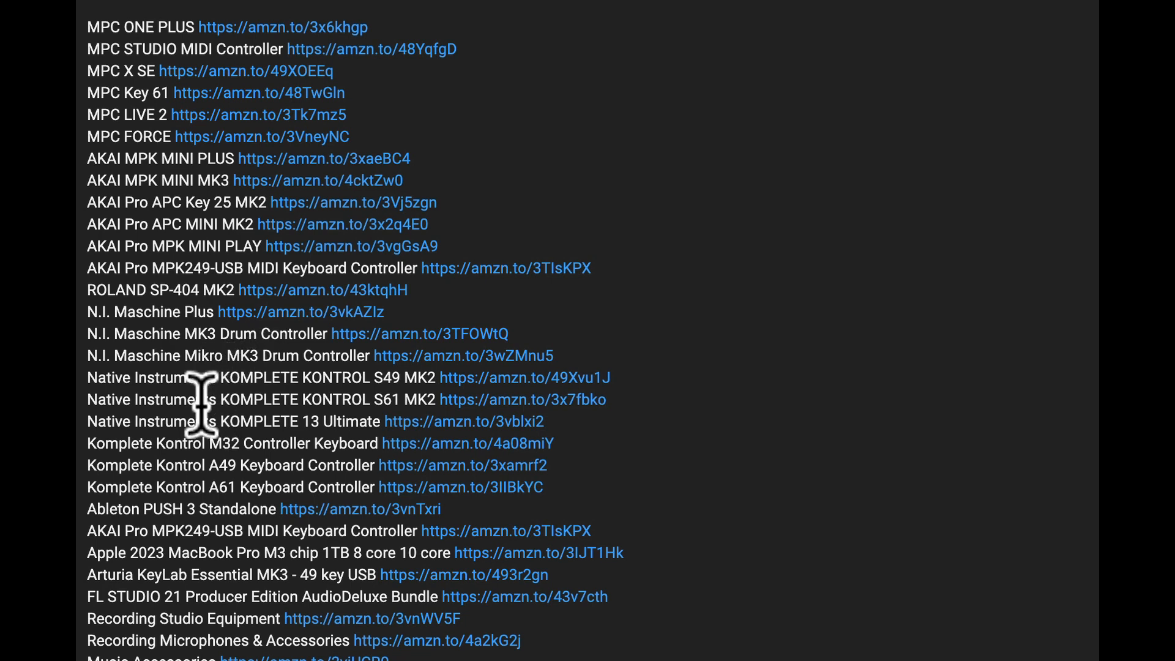
pyautogui.moveTo(251, 405)
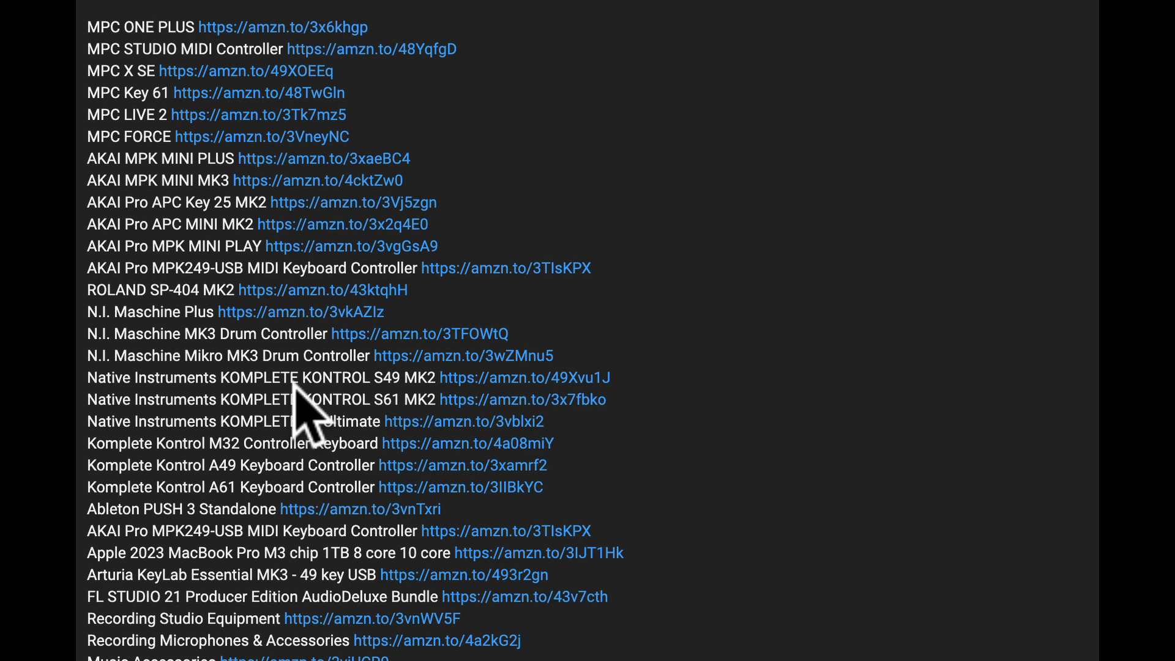
pyautogui.moveTo(231, 575)
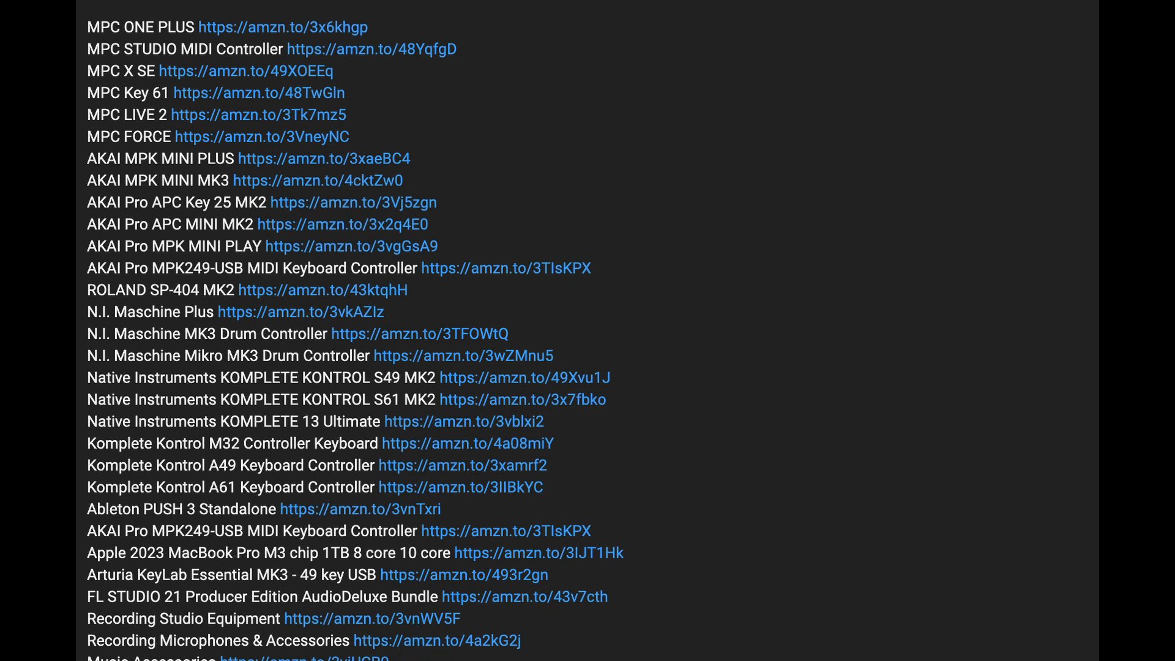
pyautogui.moveTo(352, 269)
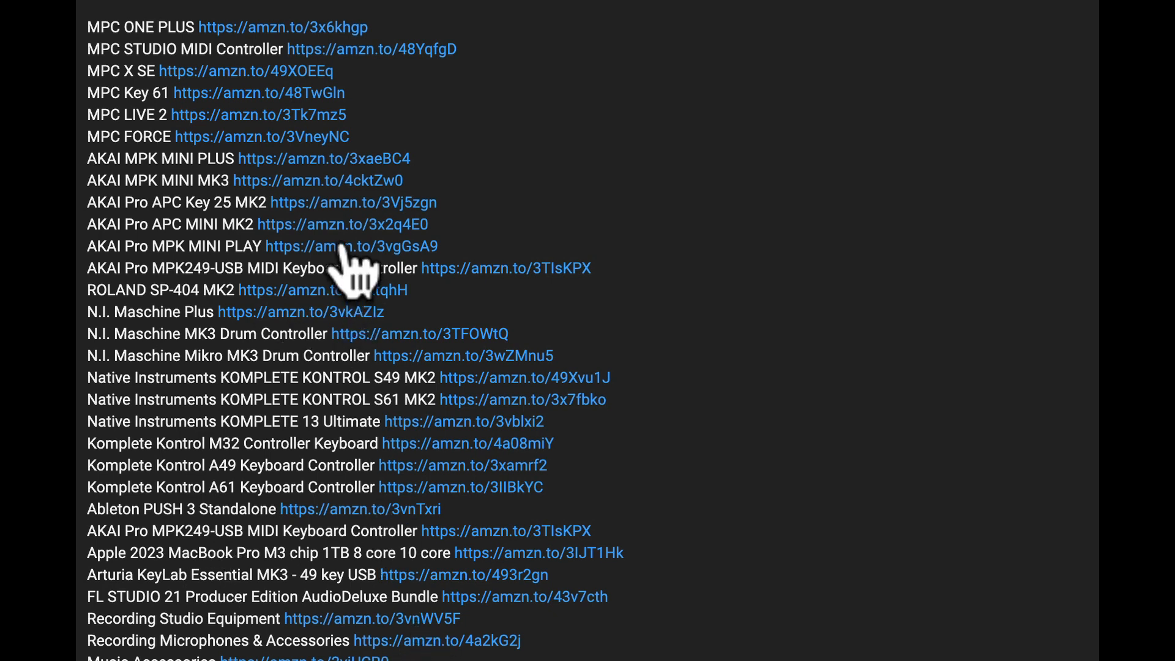
pyautogui.moveTo(367, 278)
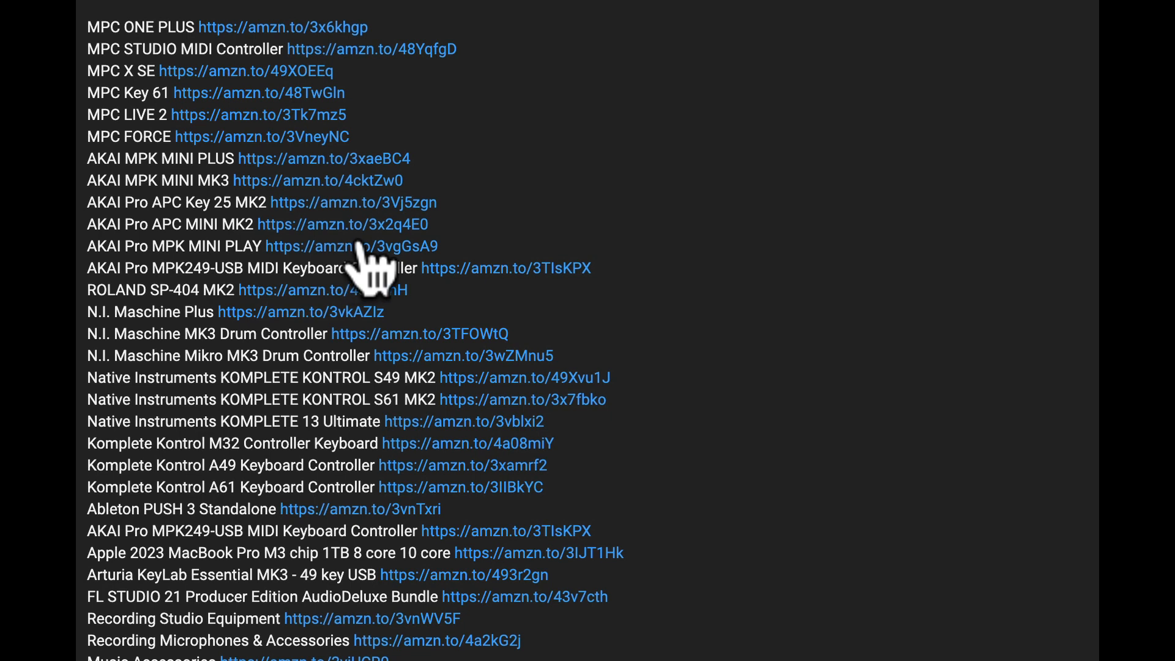
pyautogui.moveTo(367, 278)
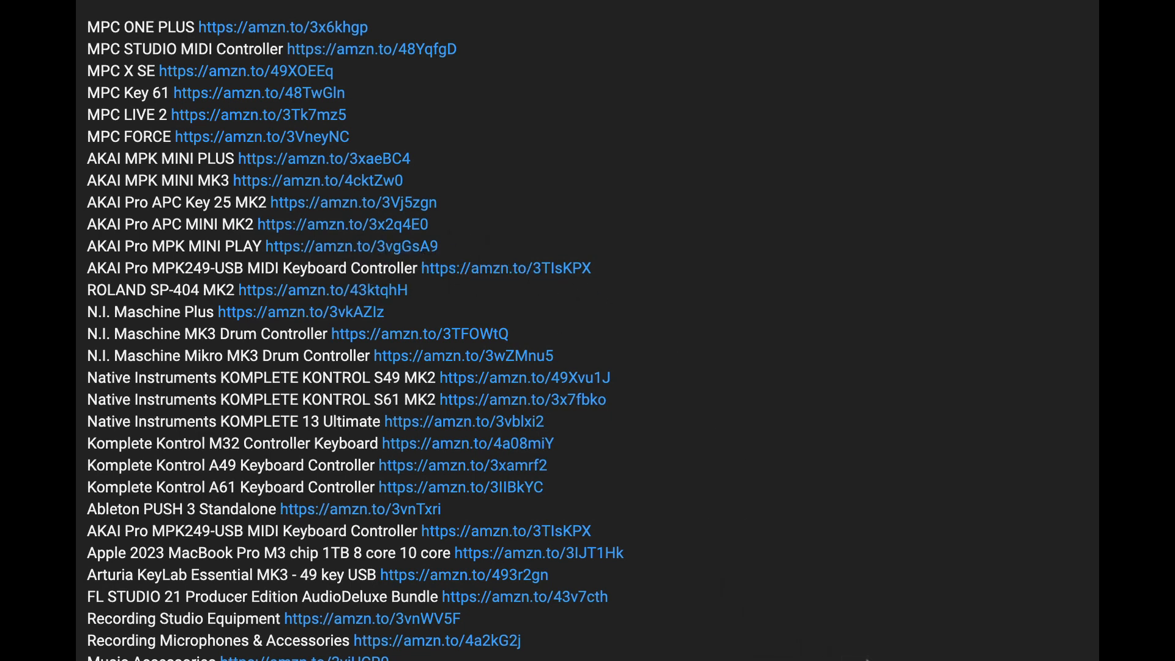